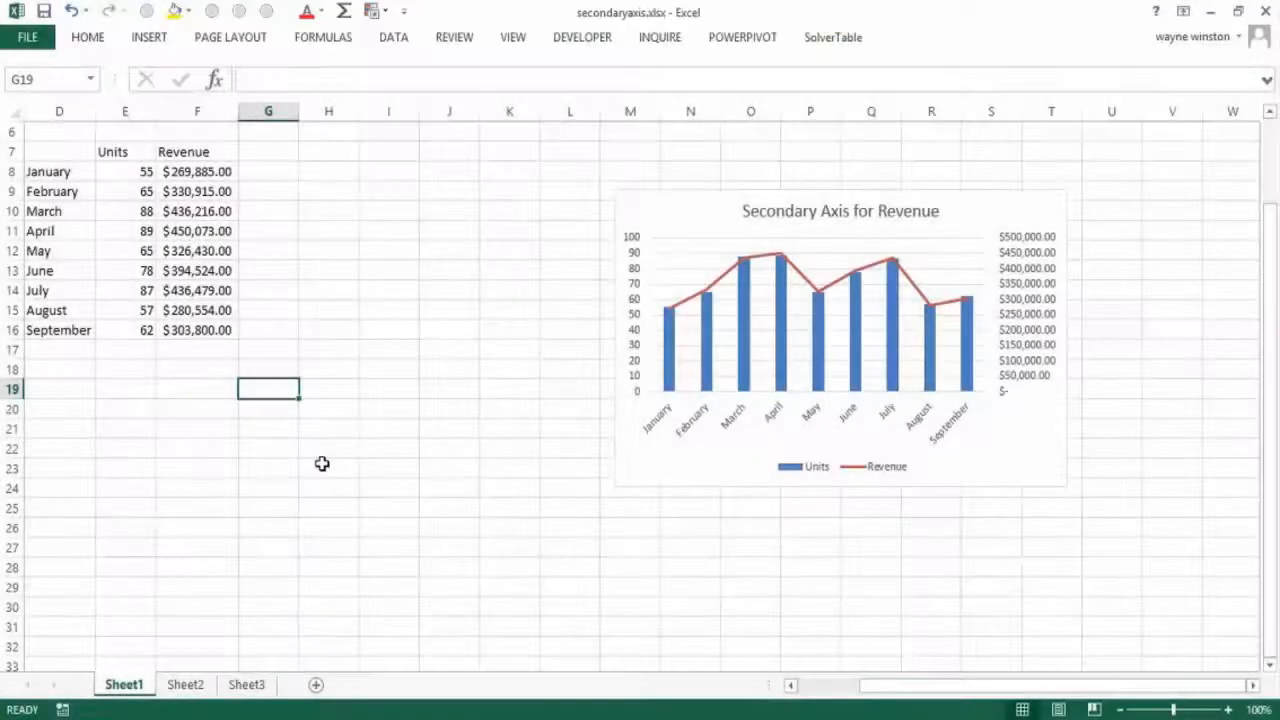
mouse_move(354, 328)
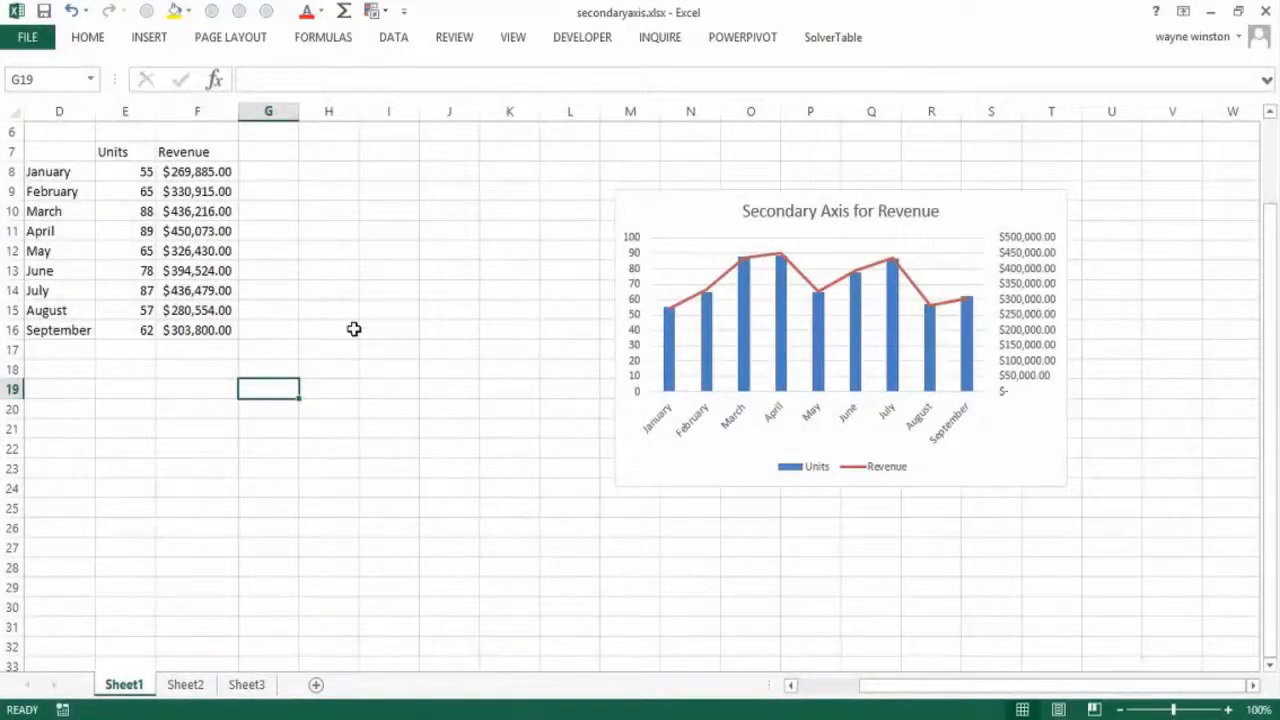
mouse_move(144, 558)
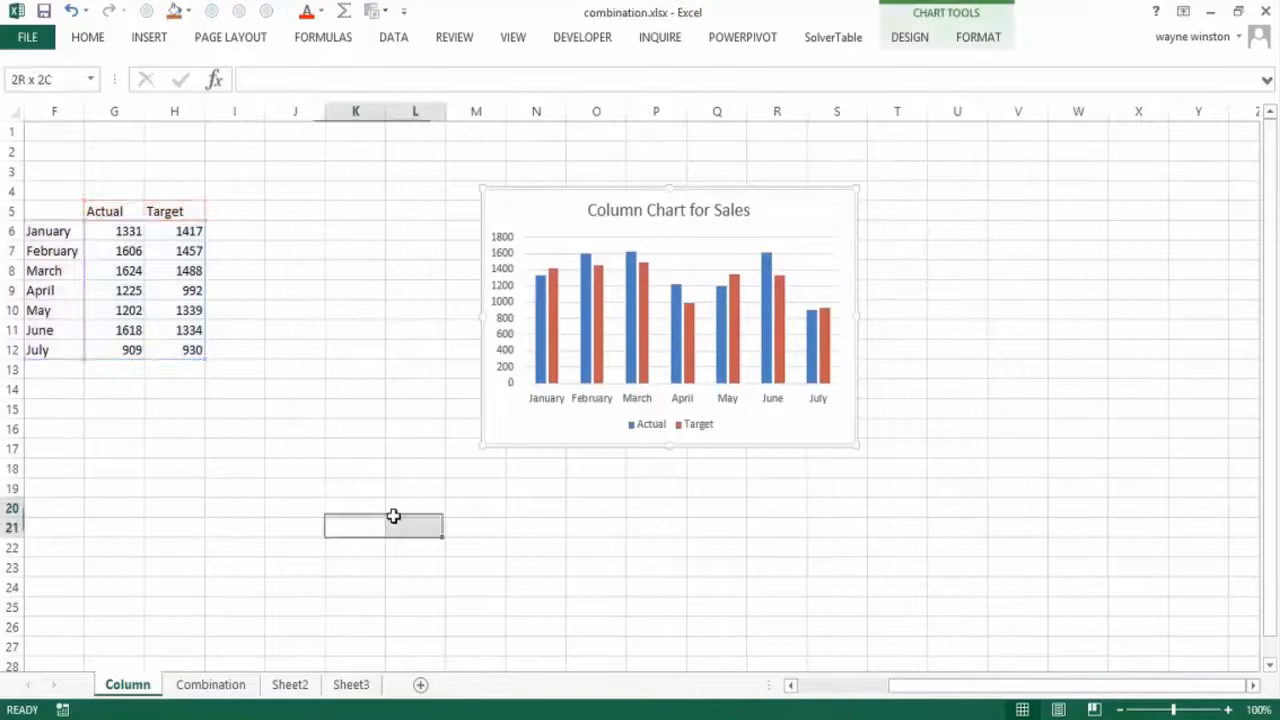
Enter the file label Combination.xlsx in cell O2
left_click(596, 152)
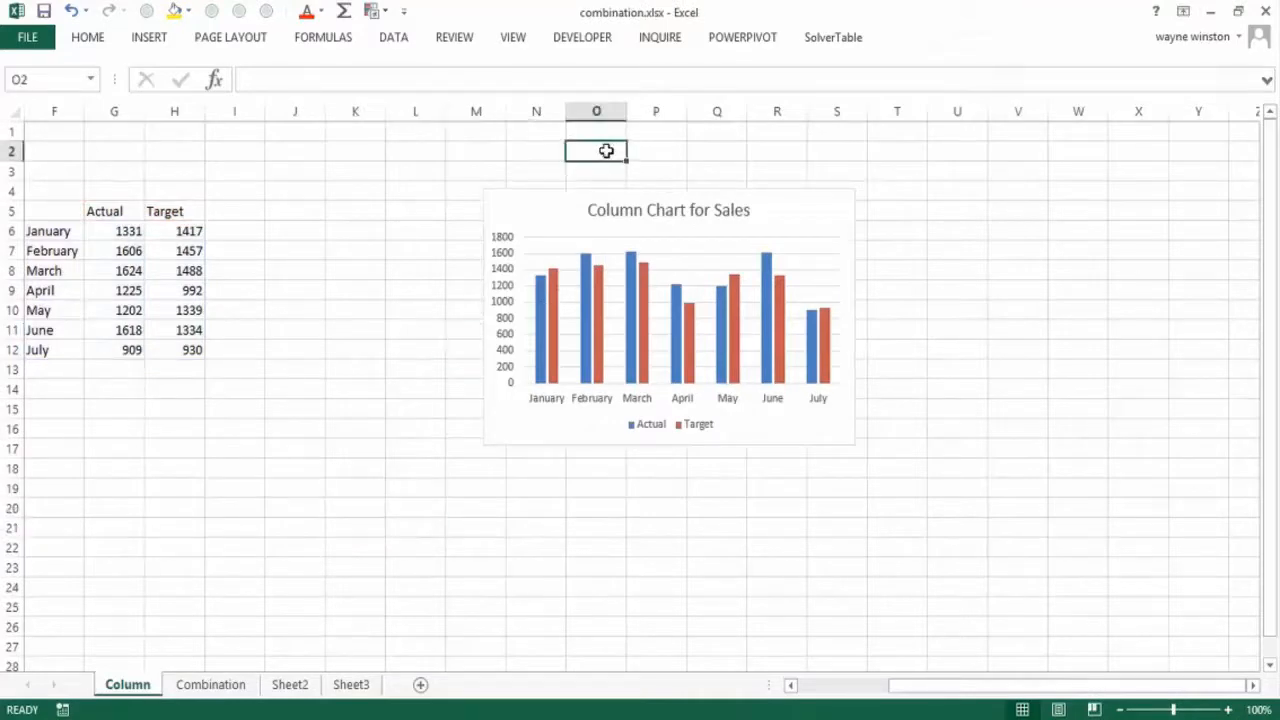
type("COmbination")
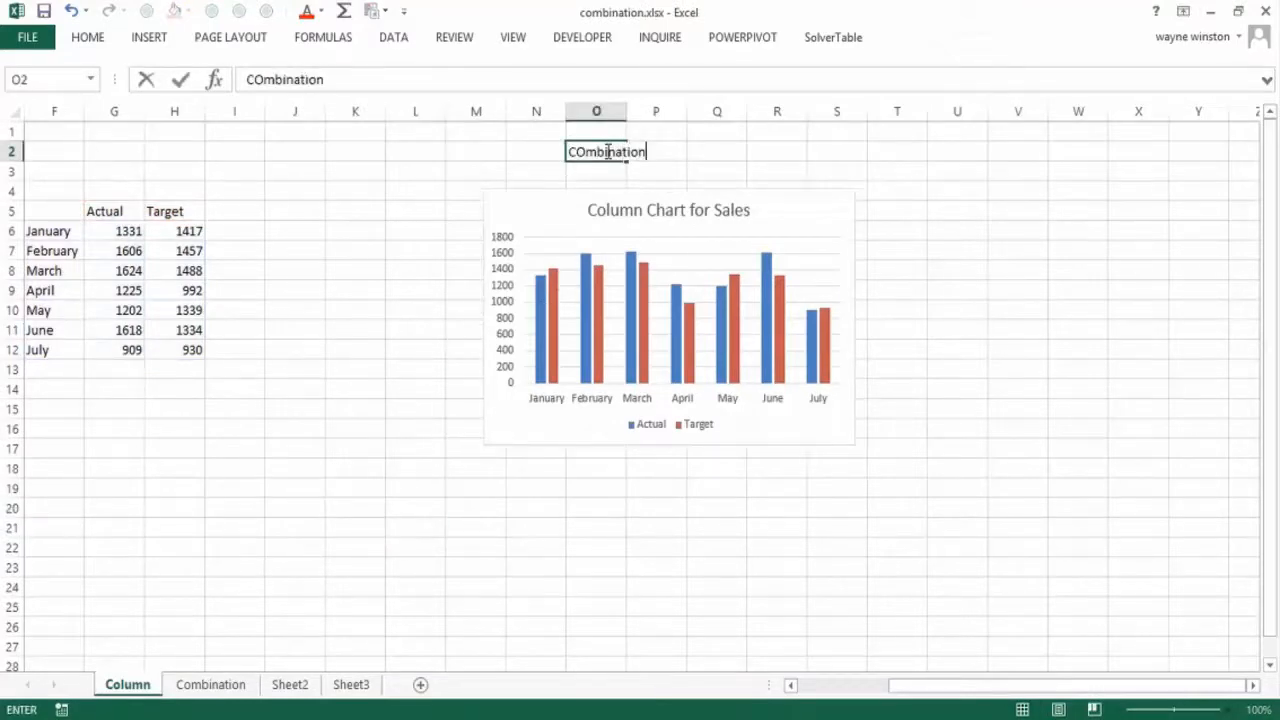
type("Combination.xlsx")
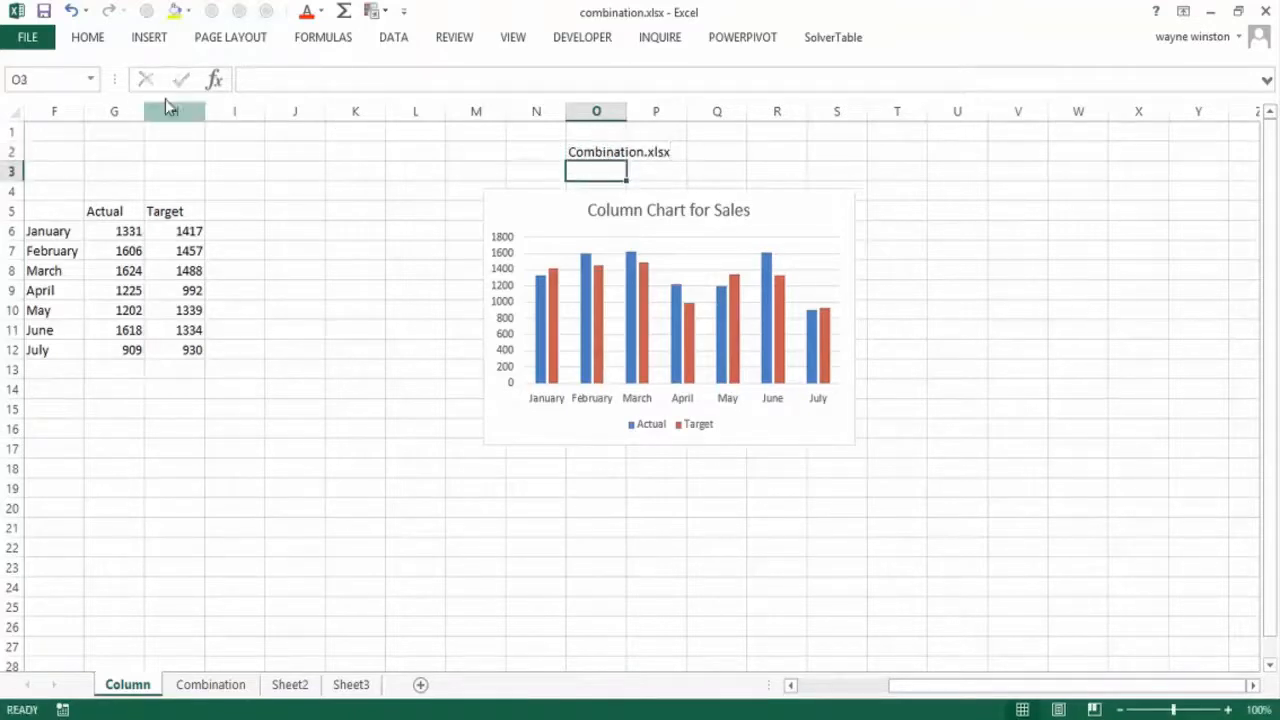
Select the entire worksheet, make all its text bold and adjust the zoom
left_click(14, 110)
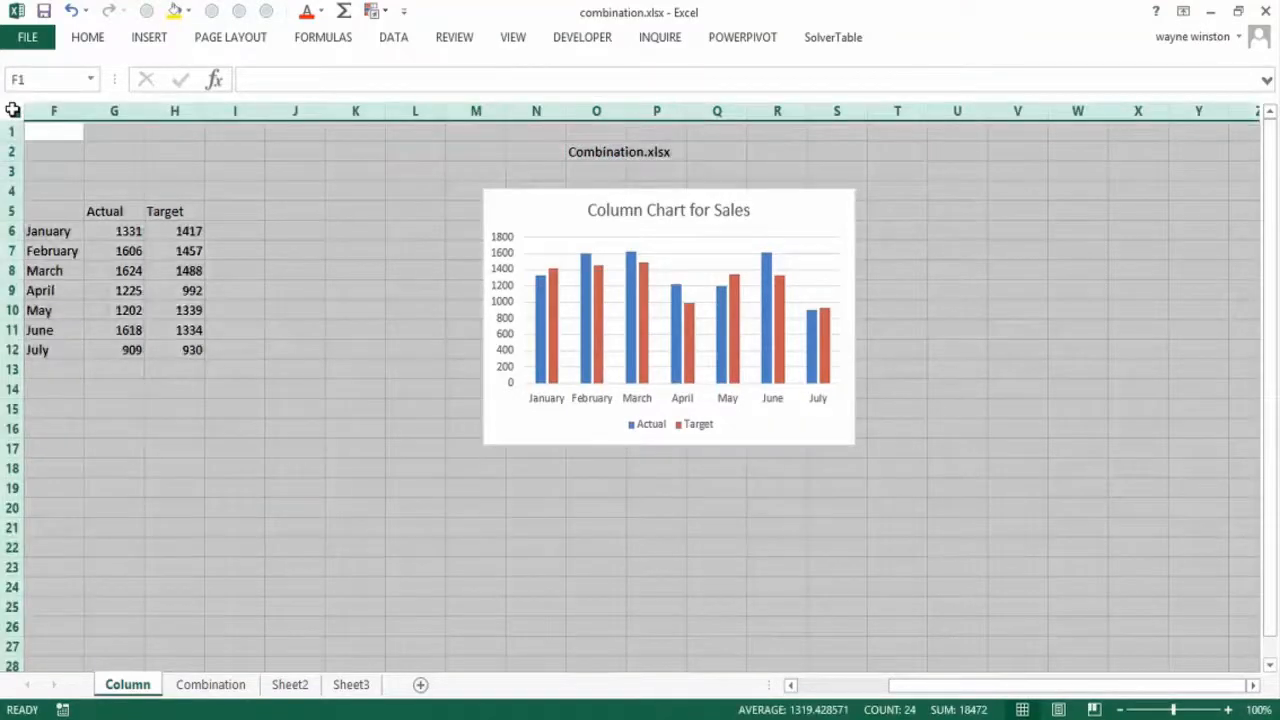
left_click(780, 584)
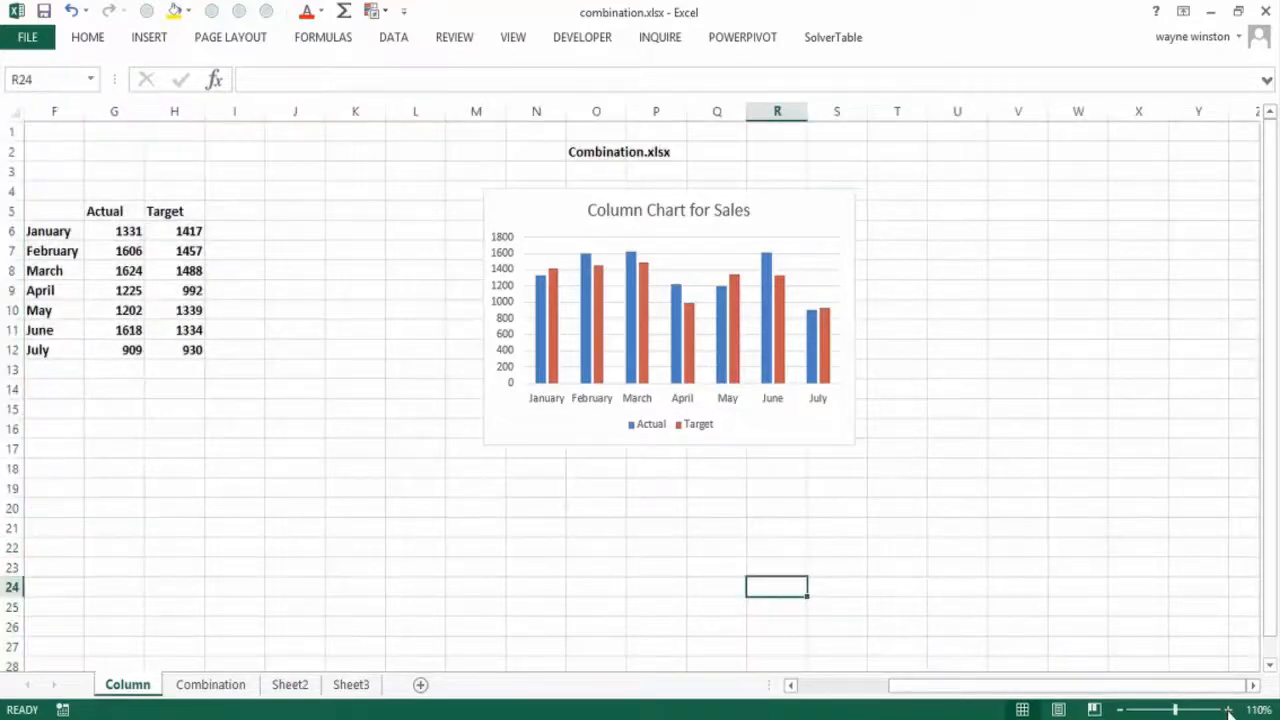
scroll("left", 3)
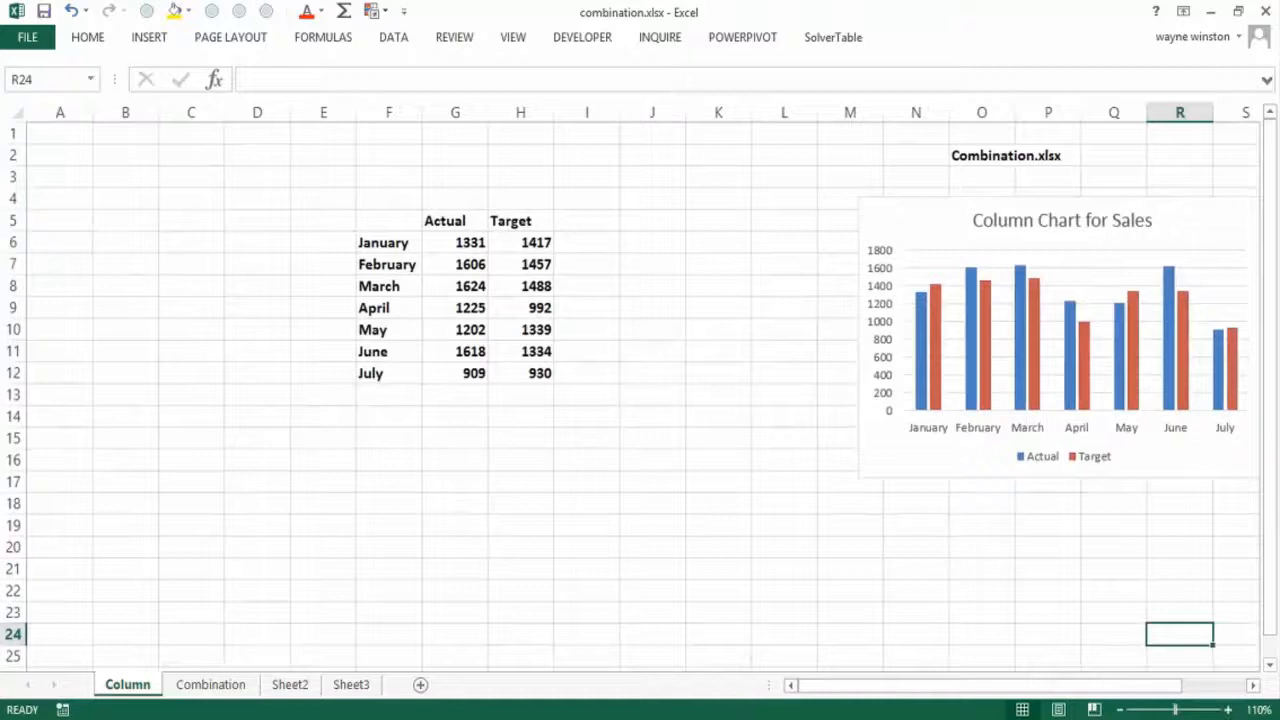
left_click(1114, 708)
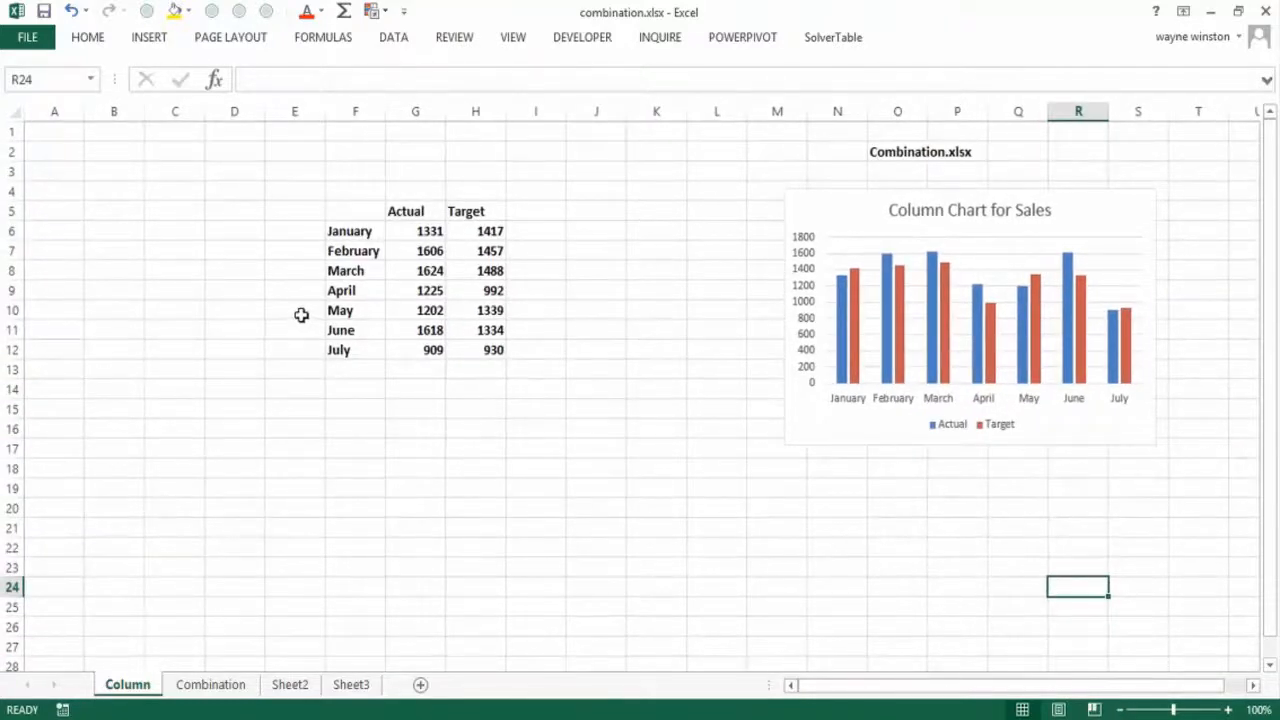
mouse_move(278, 302)
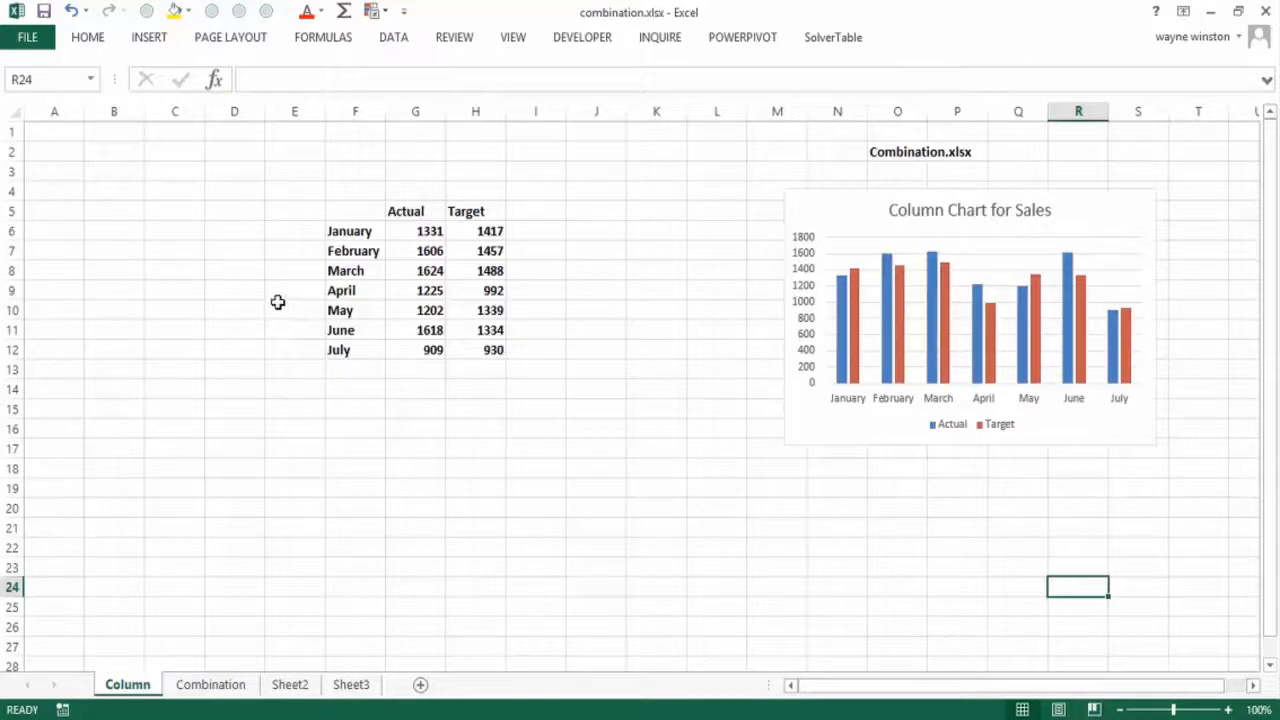
mouse_move(272, 178)
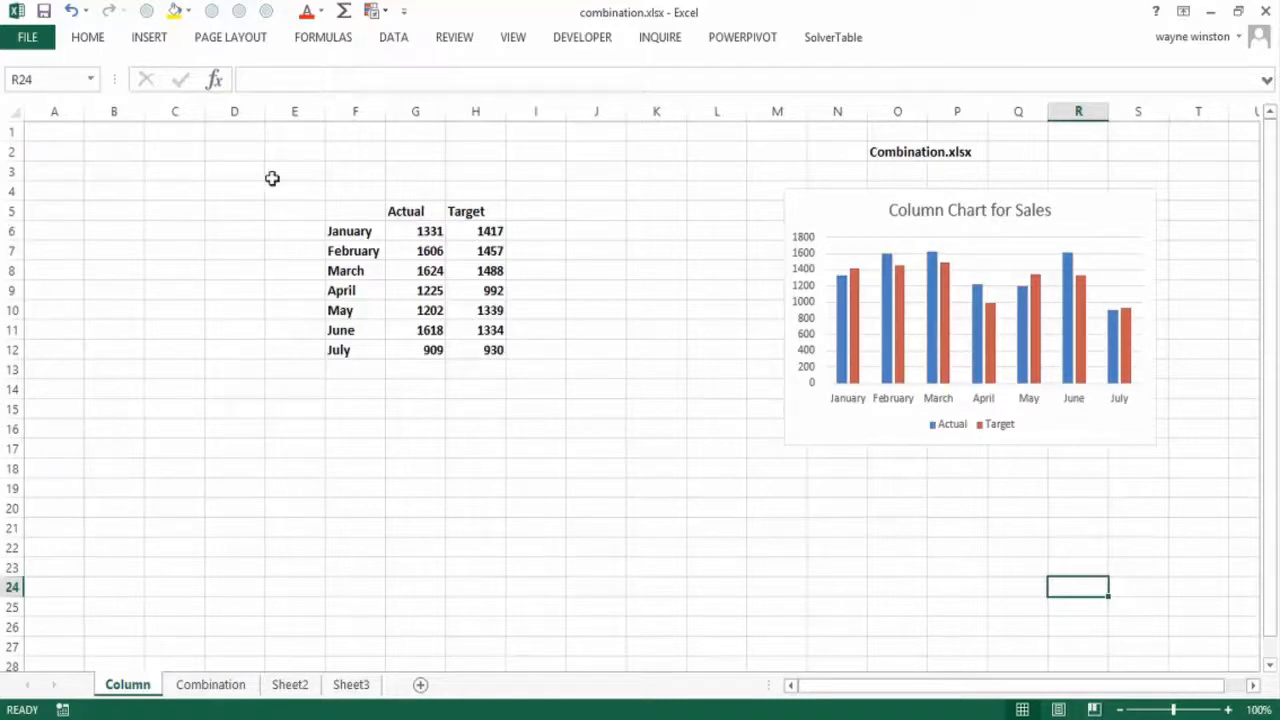
mouse_move(348, 210)
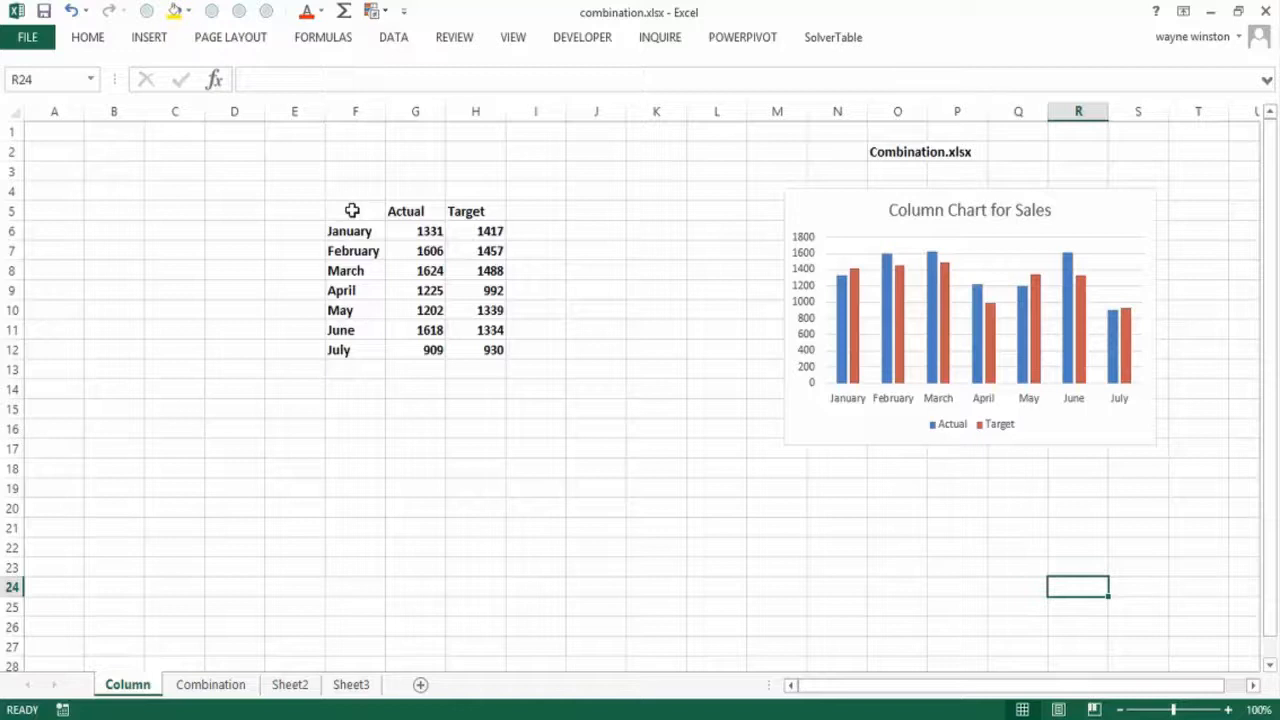
mouse_move(410, 248)
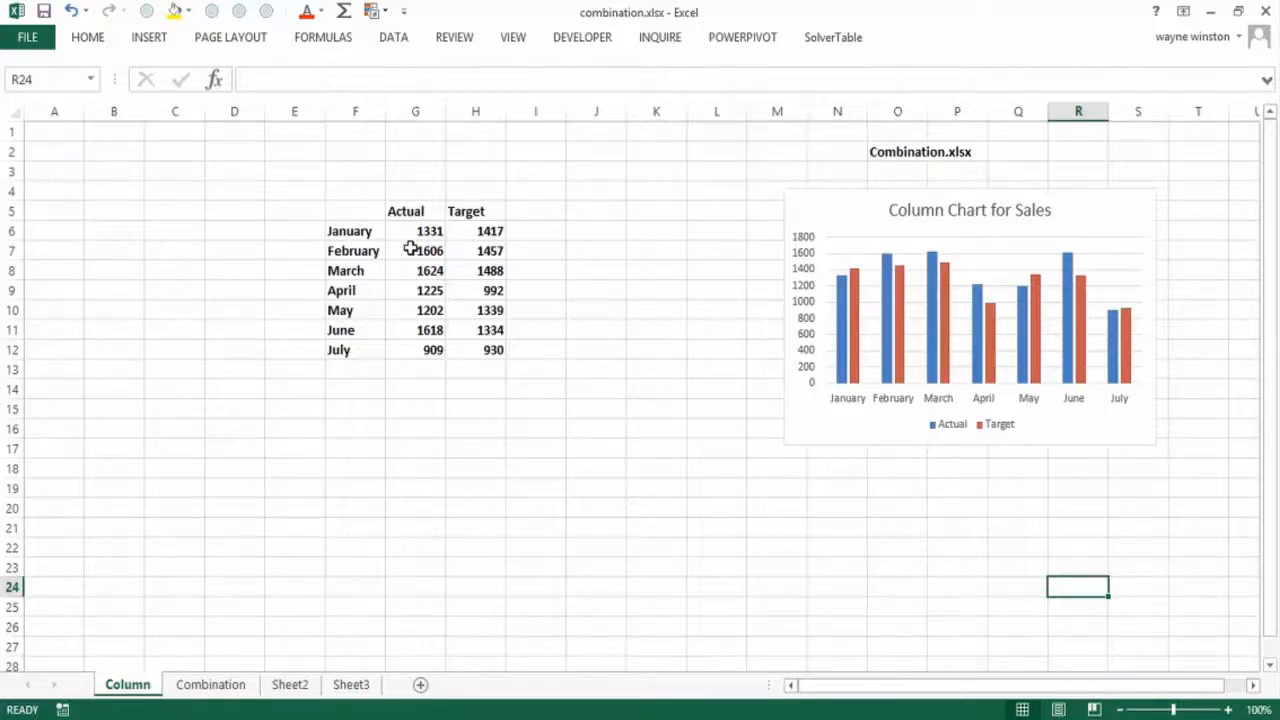
mouse_move(426, 356)
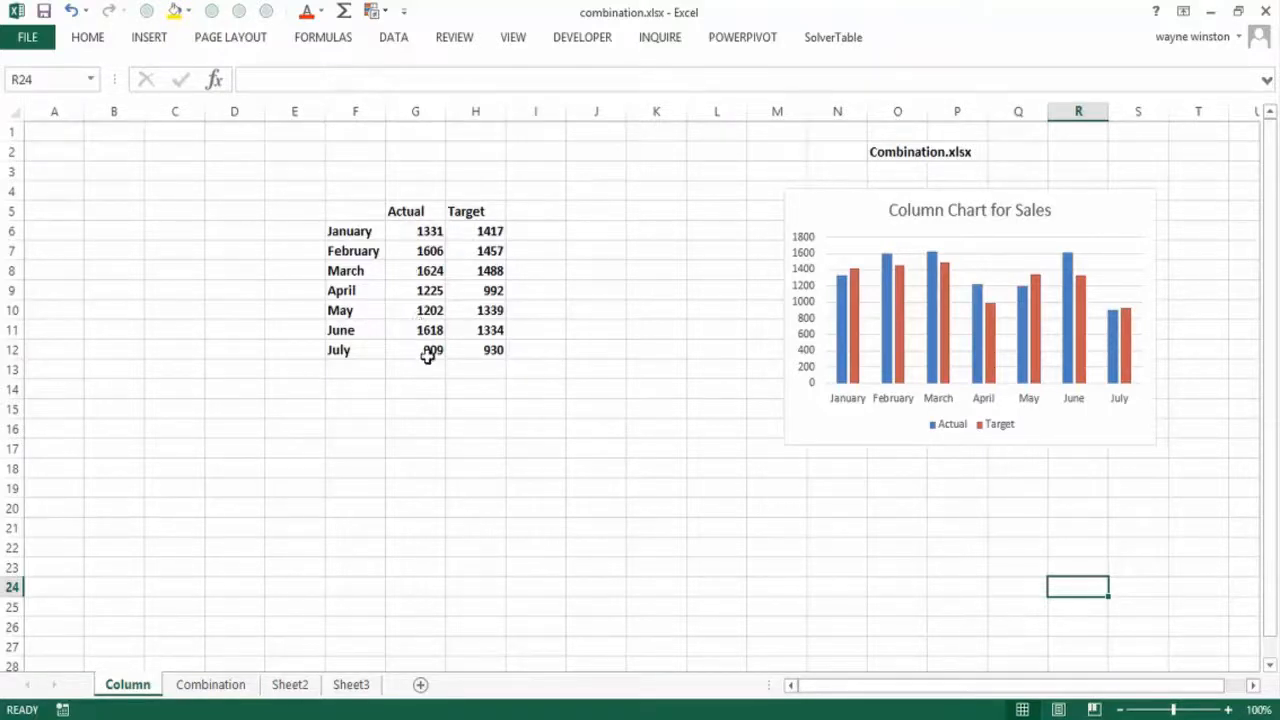
mouse_move(472, 356)
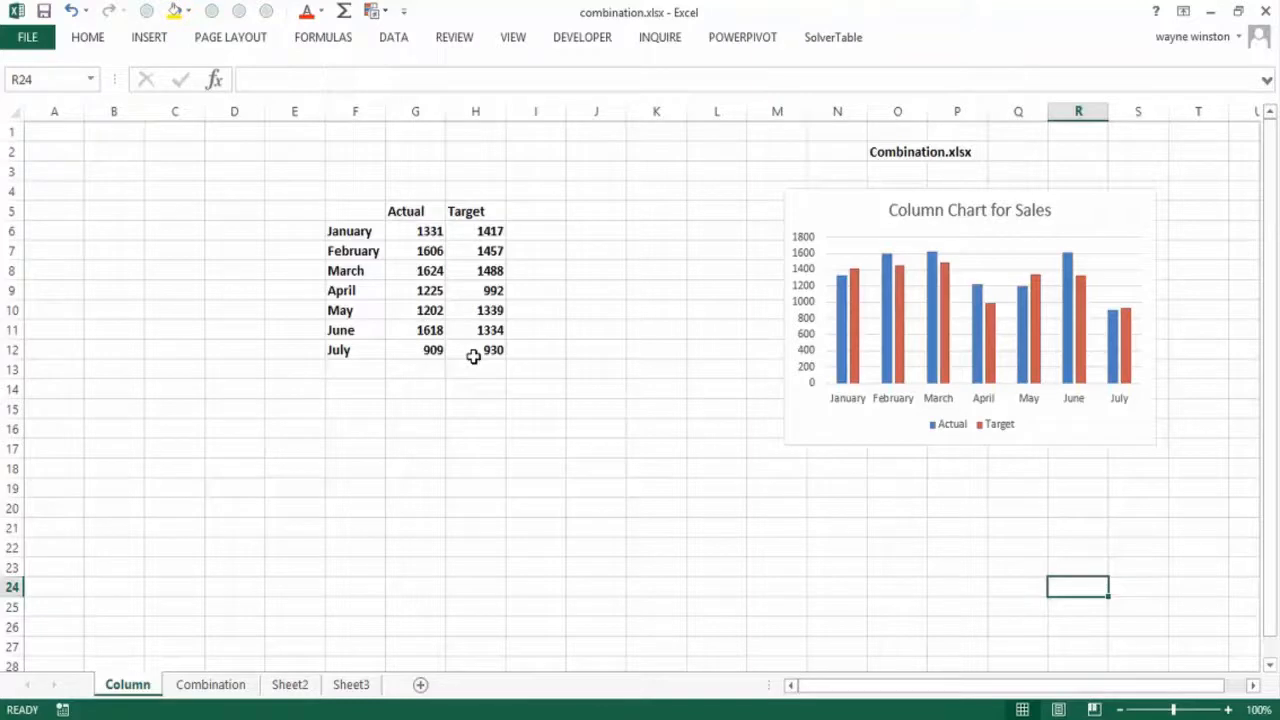
Insert a clustered column chart of the month, Actual and Target table and title it Sales
left_click_drag(356, 210, 428, 270)
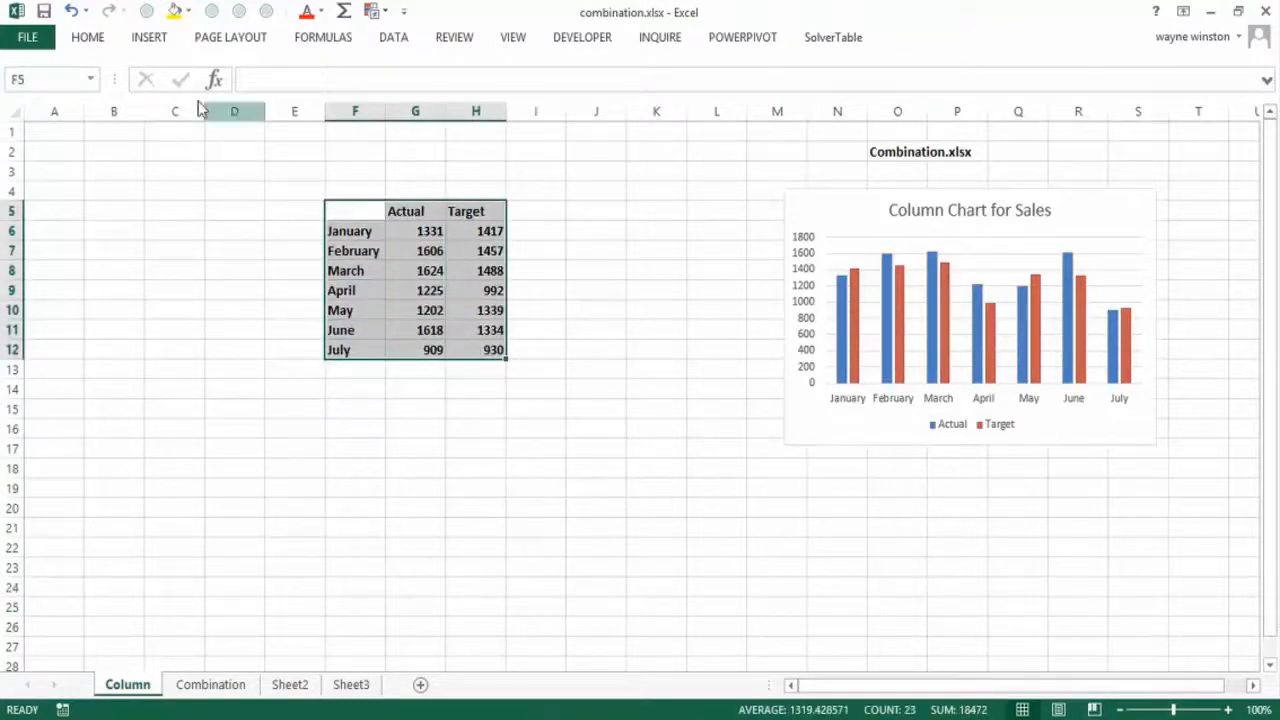
left_click(148, 36)
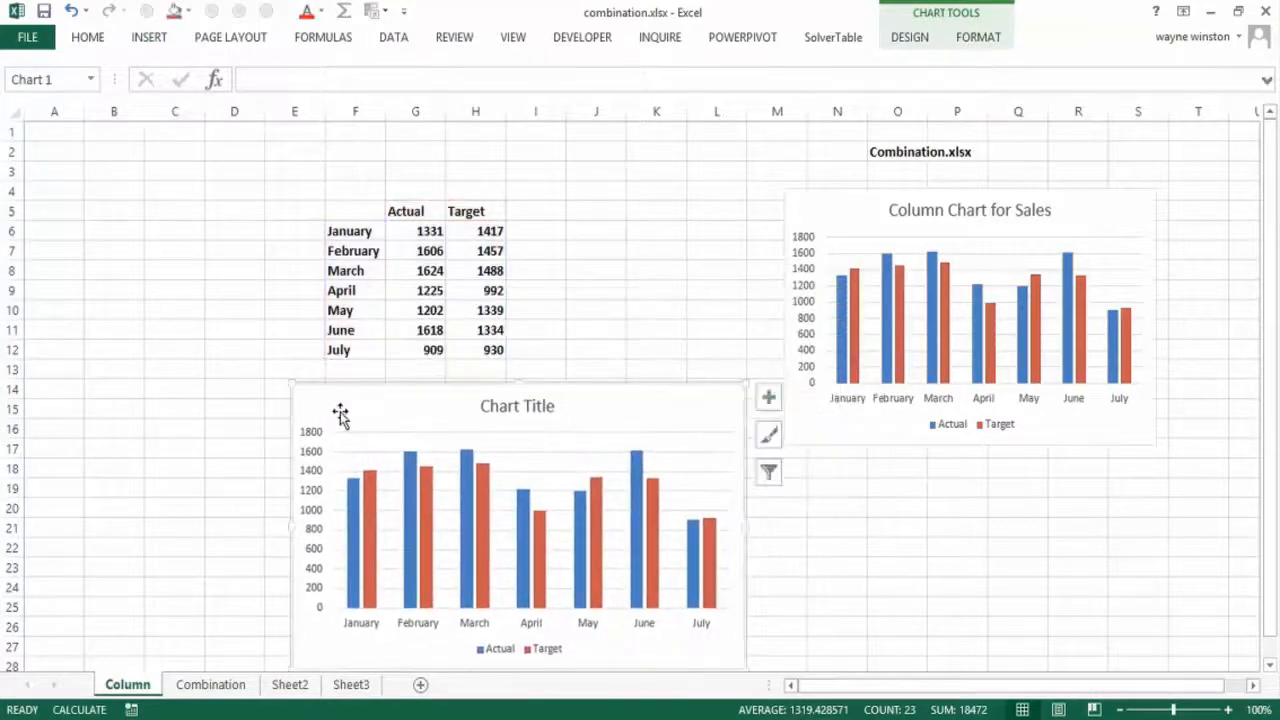
left_click(516, 406)
type("S")
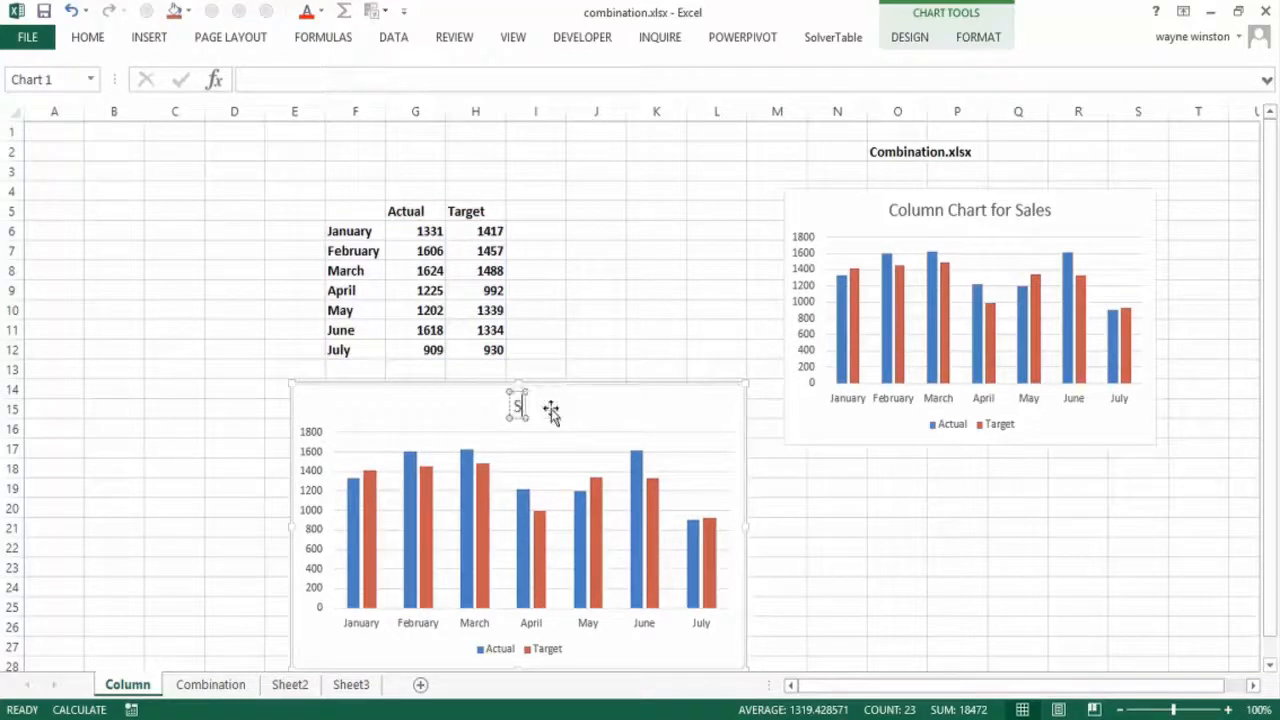
left_click(170, 388)
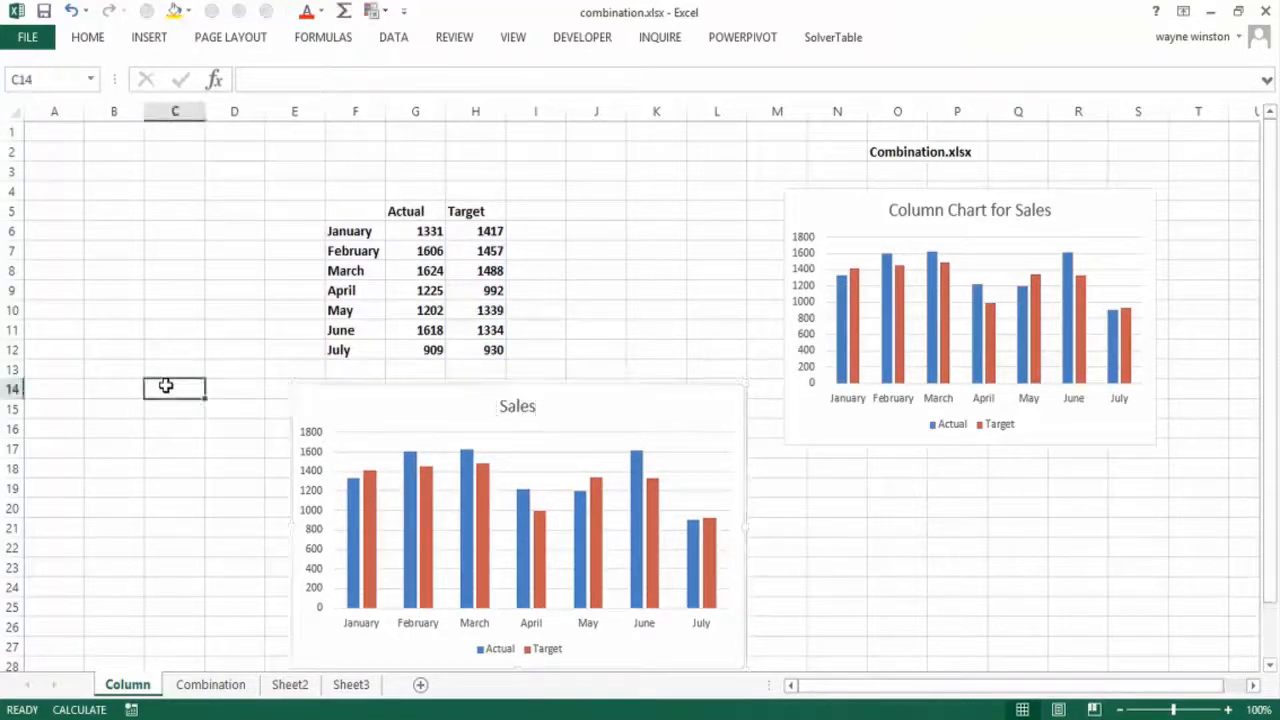
mouse_move(374, 548)
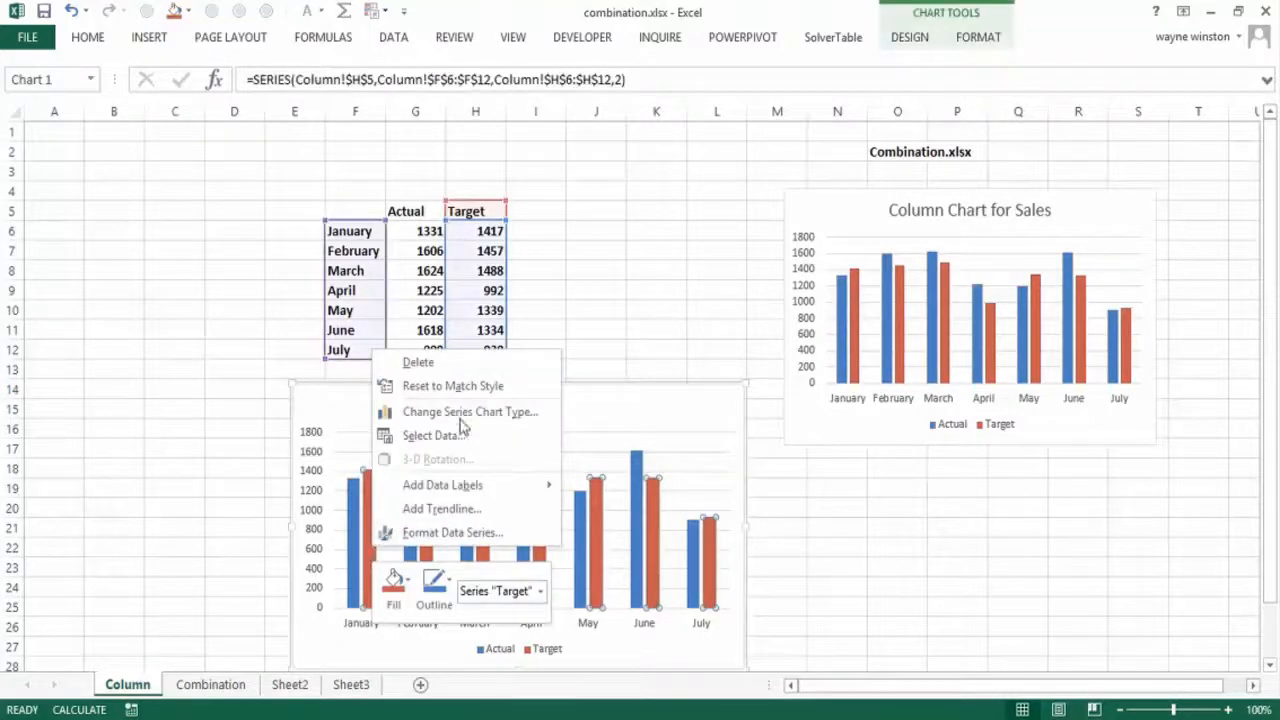
Change the Actual series to a line so the Sales chart becomes a column-line combo
left_click(472, 412)
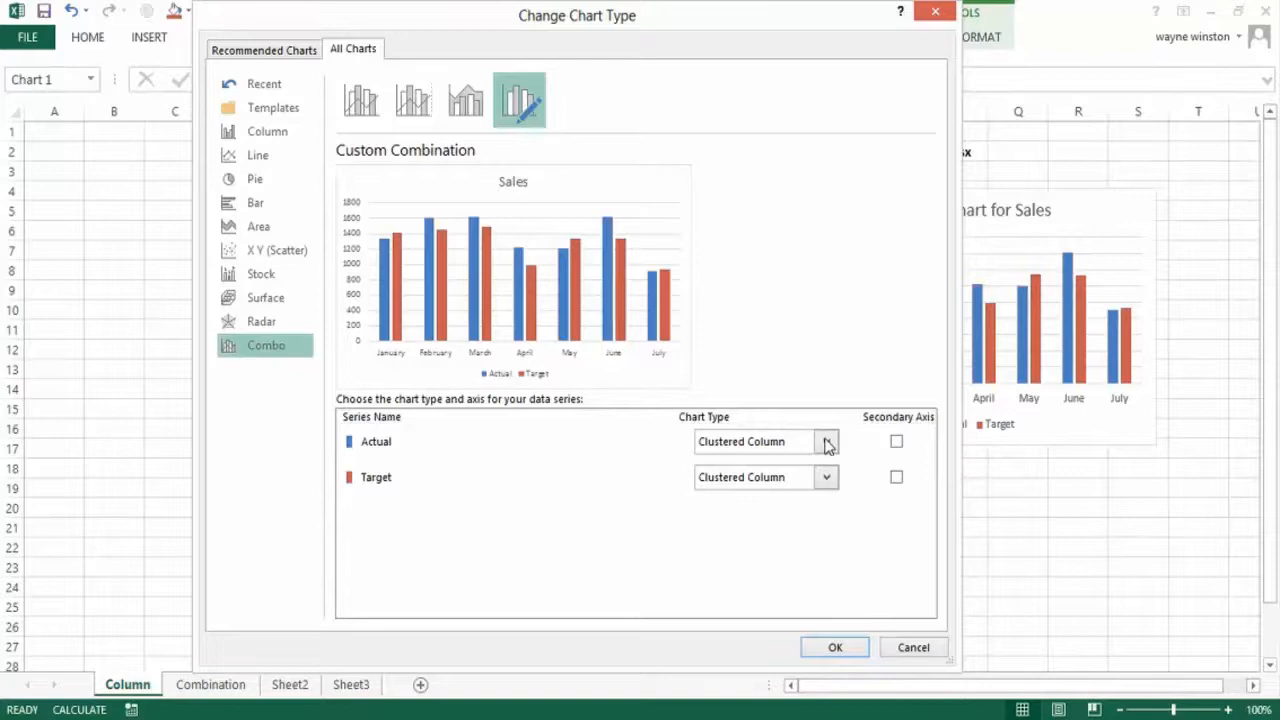
left_click(826, 442)
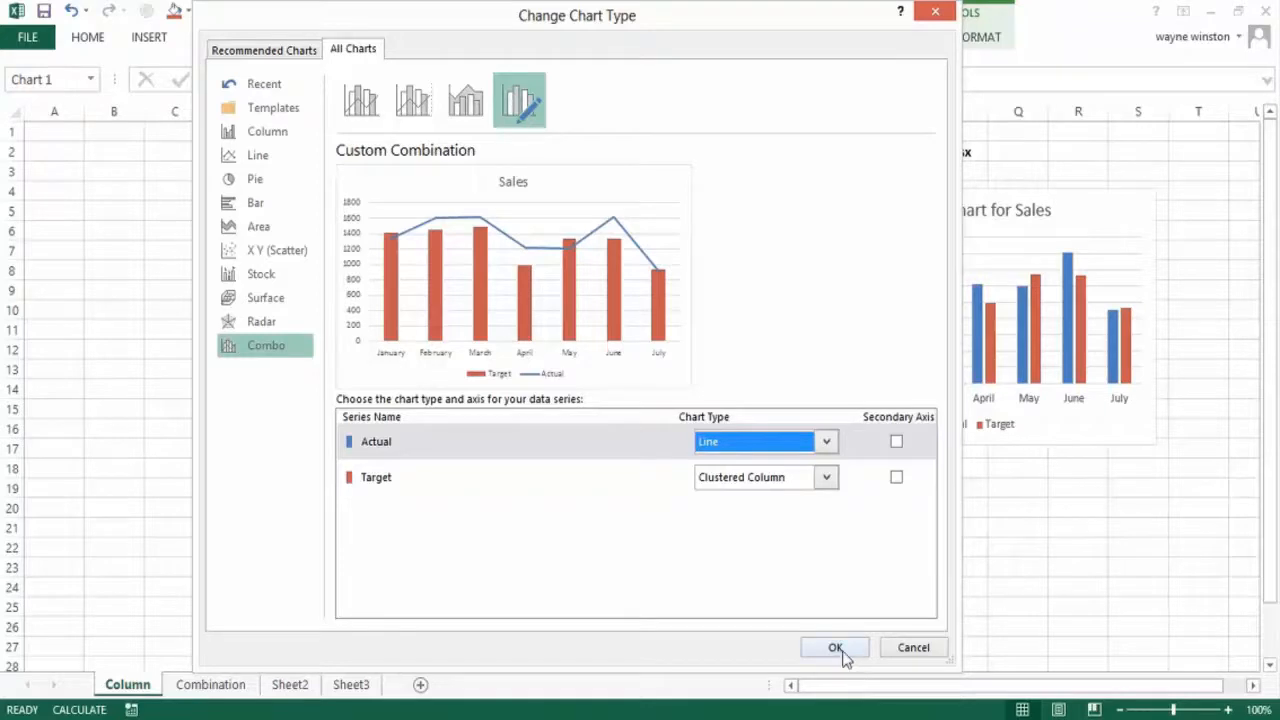
left_click(834, 648)
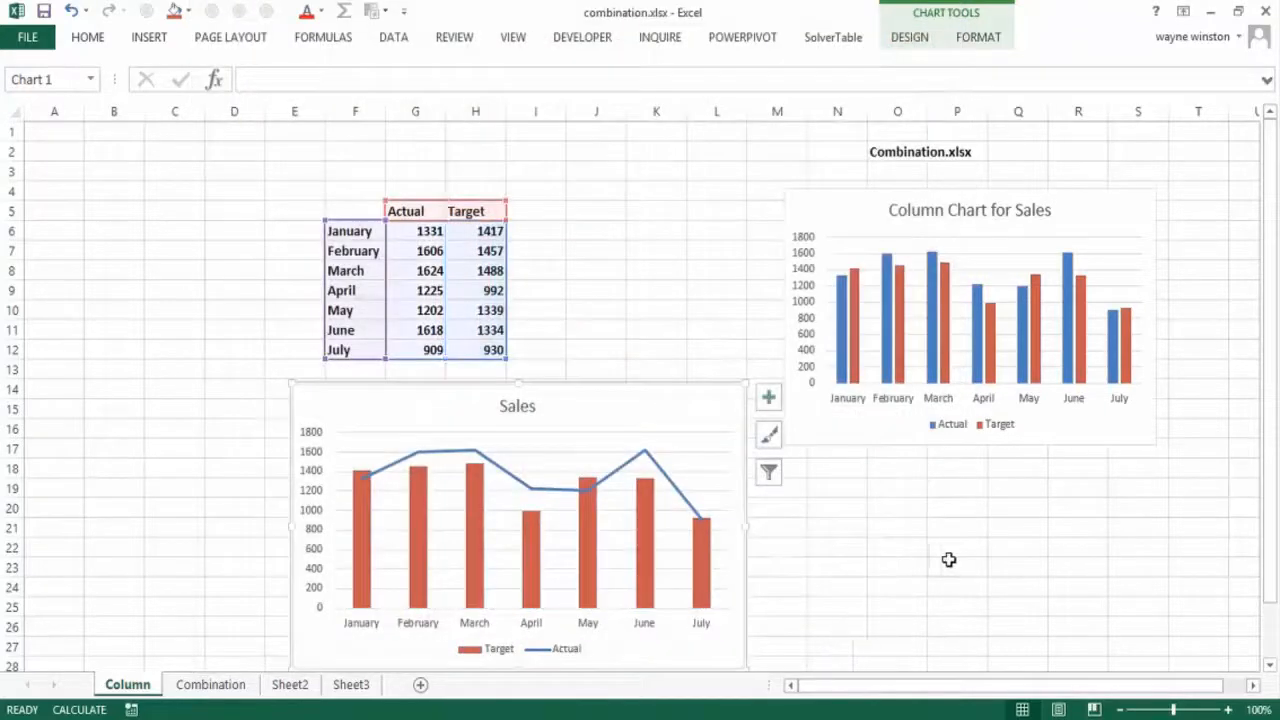
mouse_move(454, 496)
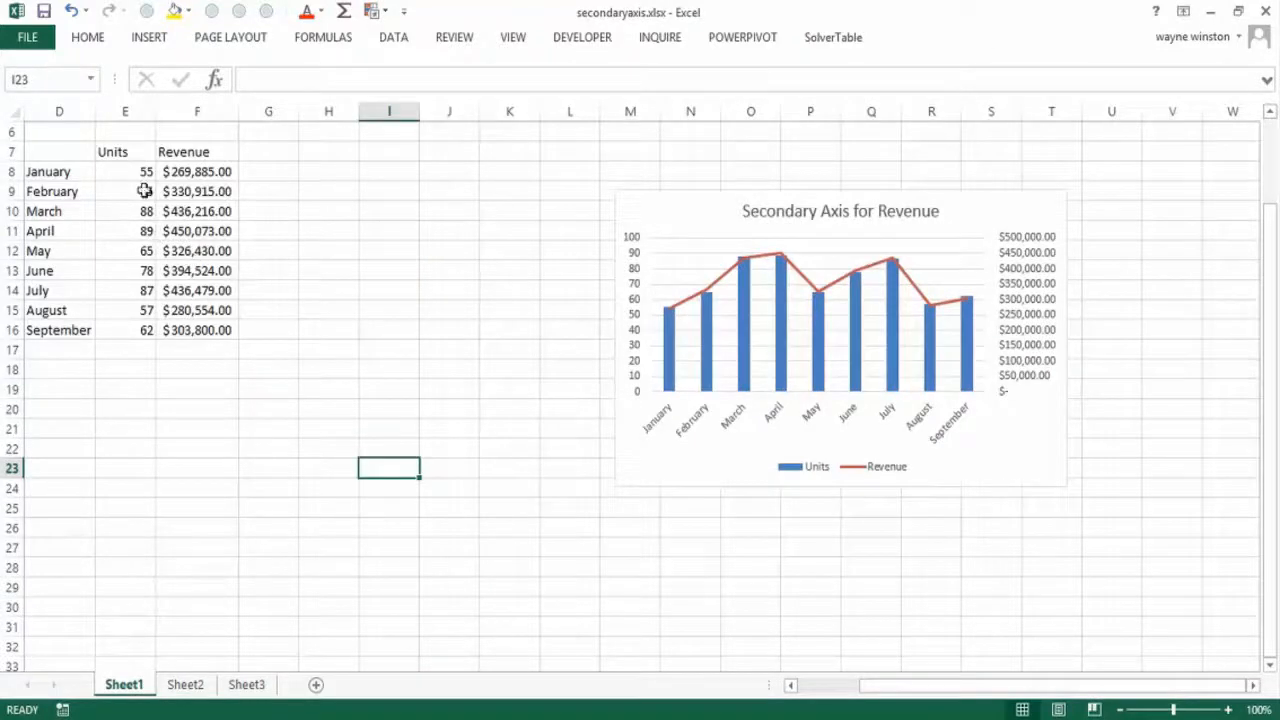
Review the January units and September revenue values, then select cell I8
left_click(124, 172)
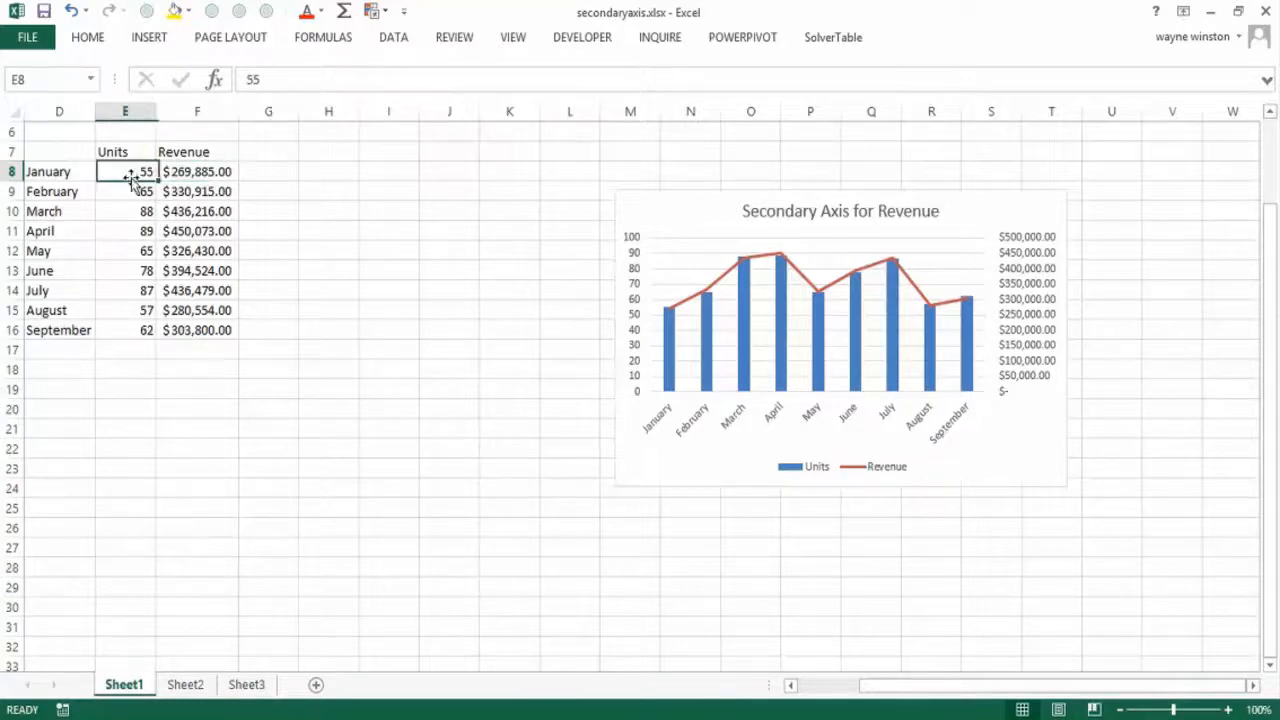
left_click(196, 330)
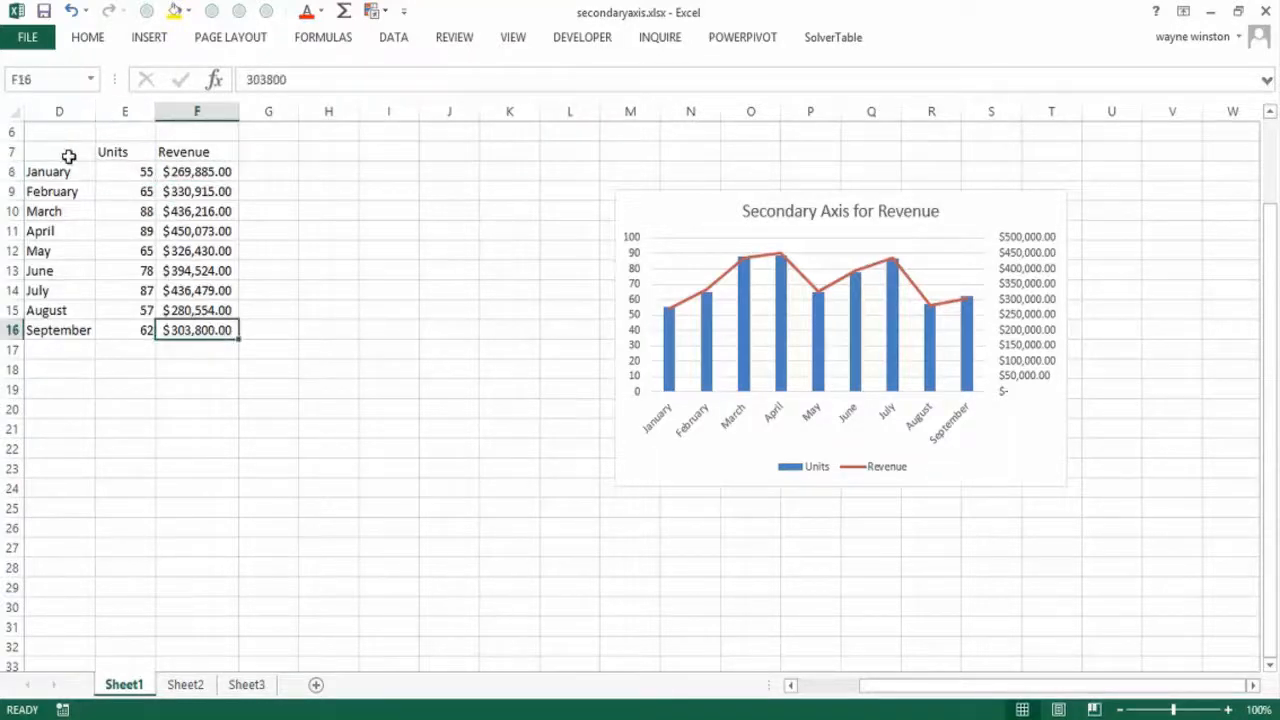
left_click(60, 152)
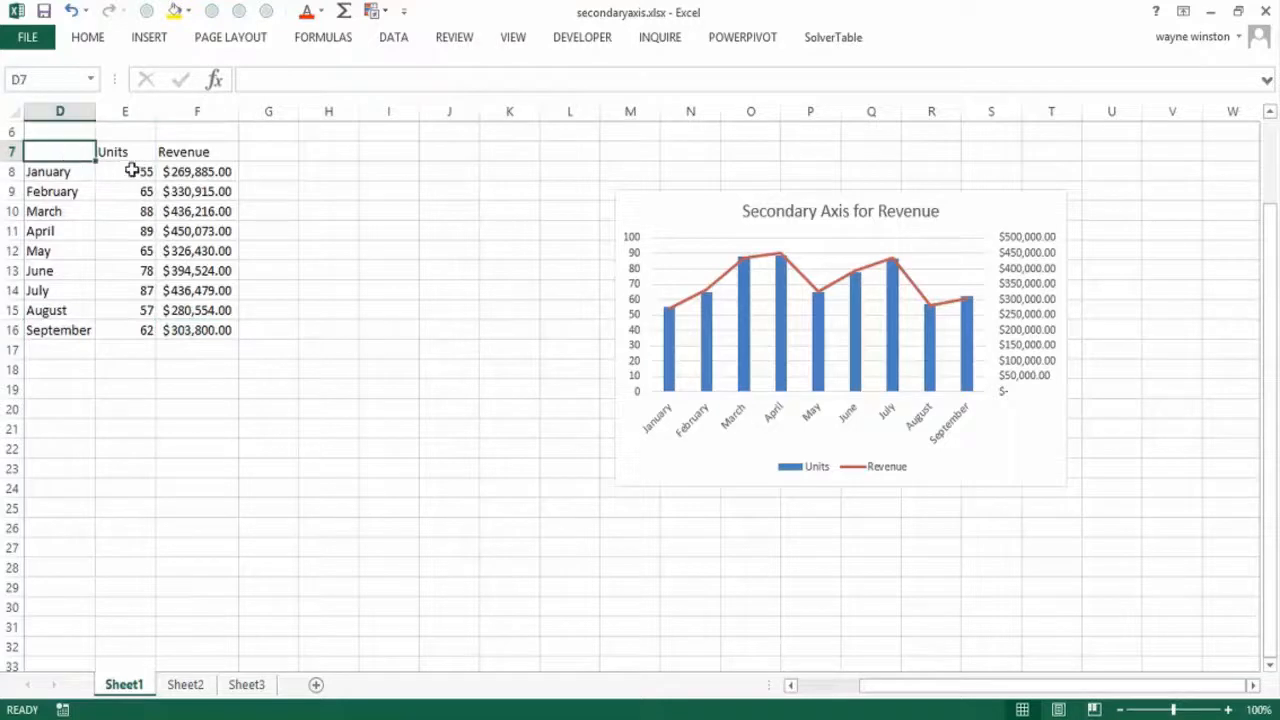
mouse_move(30, 152)
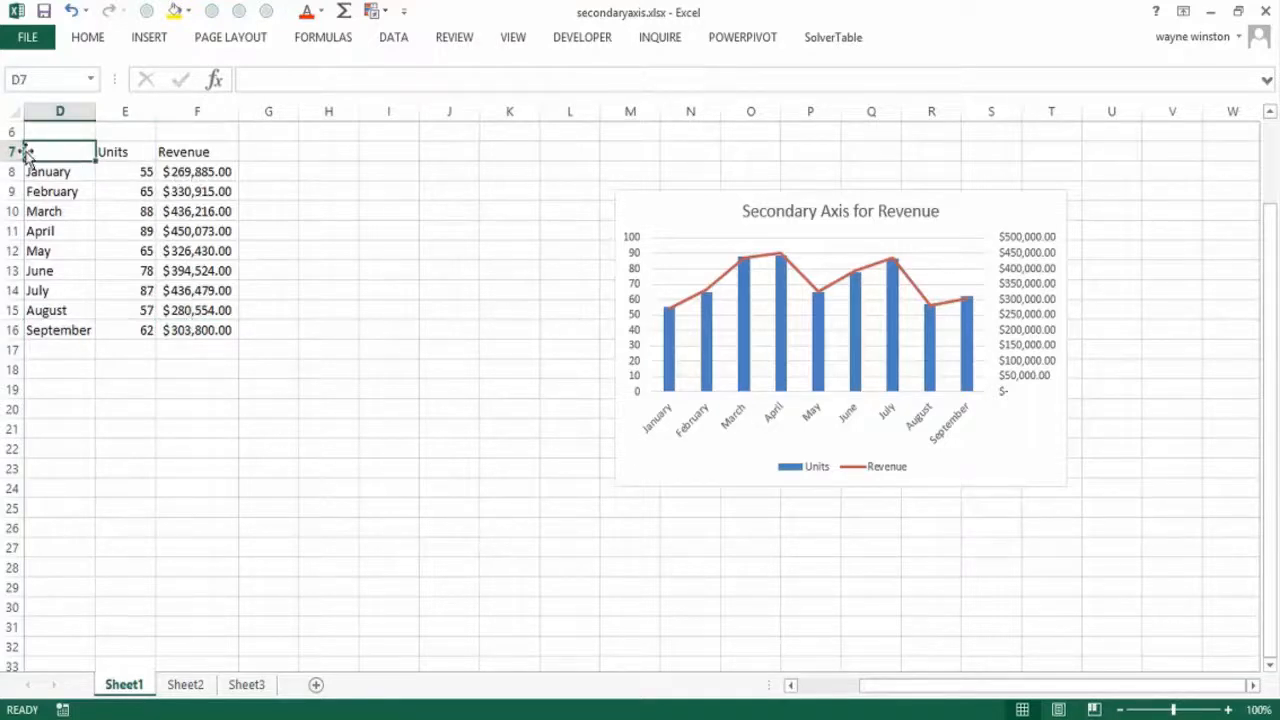
mouse_move(60, 152)
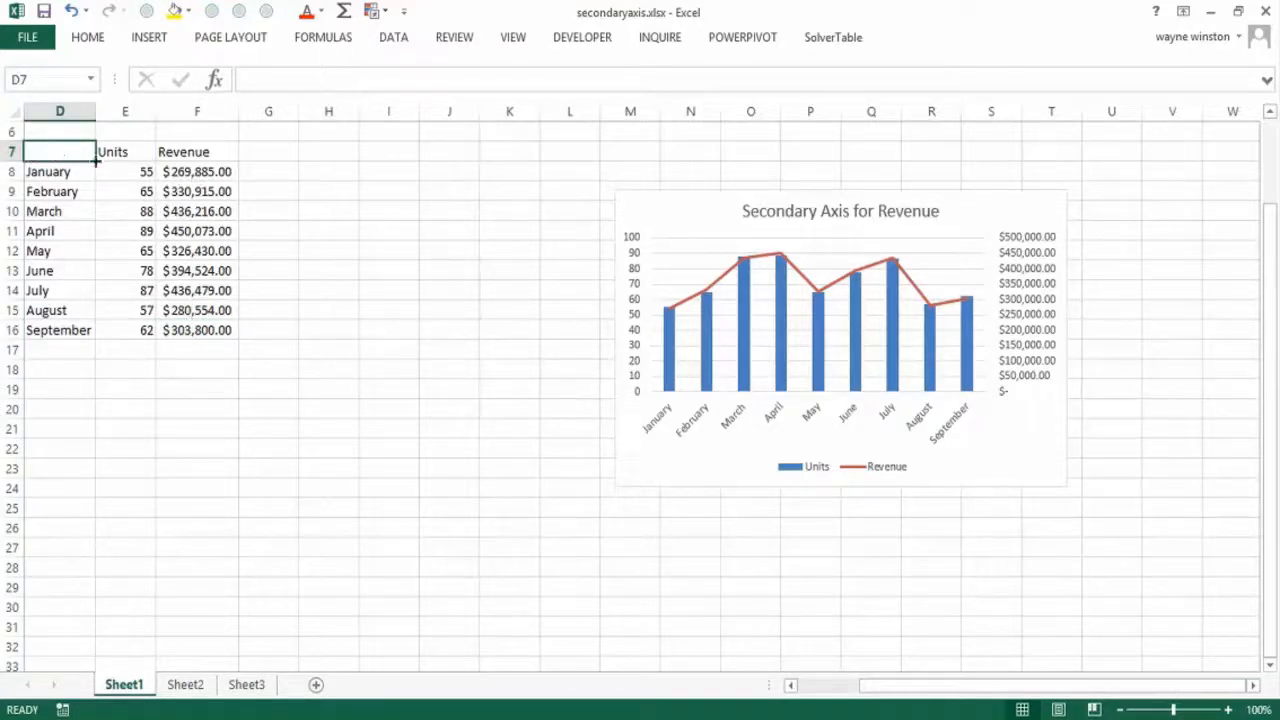
Enter the file label Secondaryaxis.xlsx, correcting the mistyped ending
type("Sec")
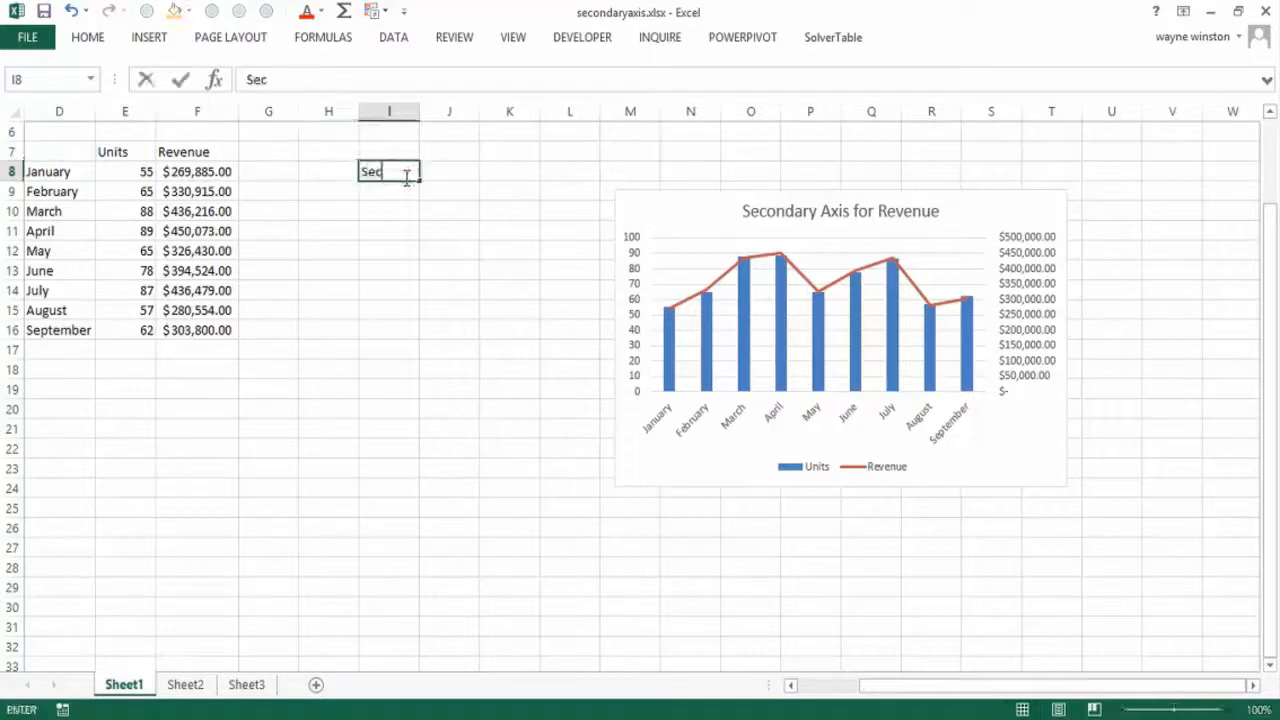
type("ondary")
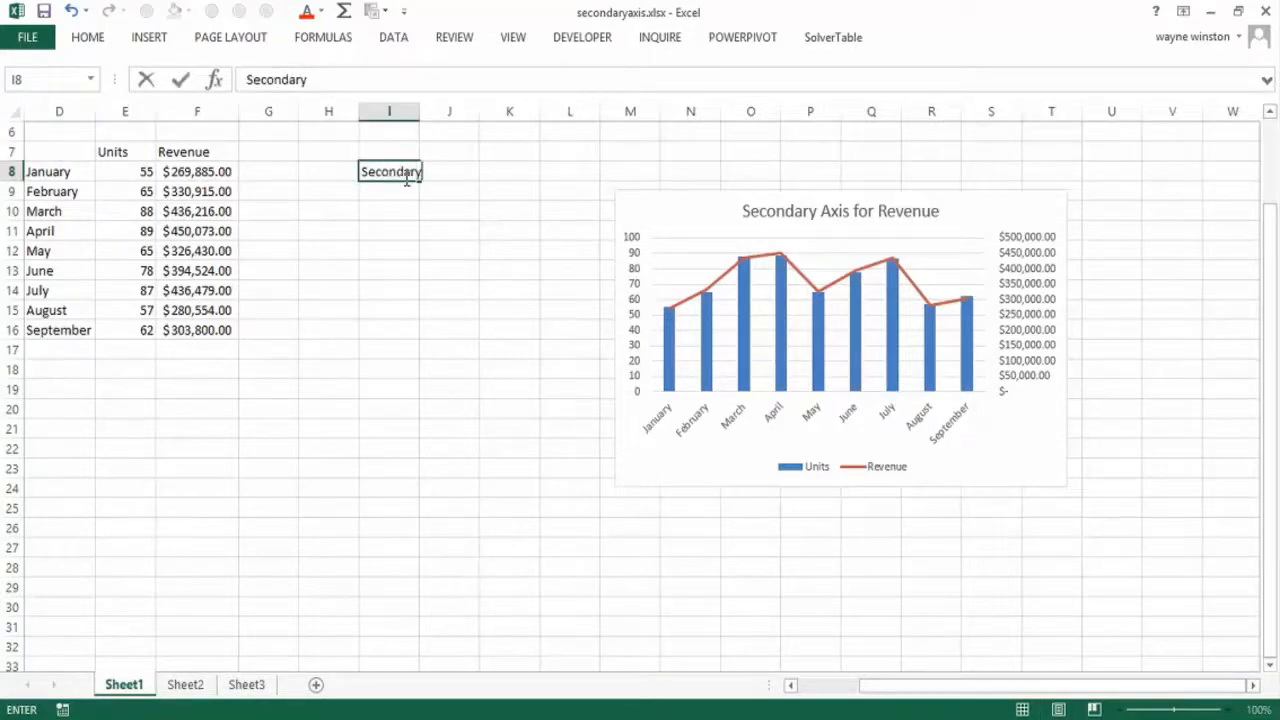
type("axisx.sl")
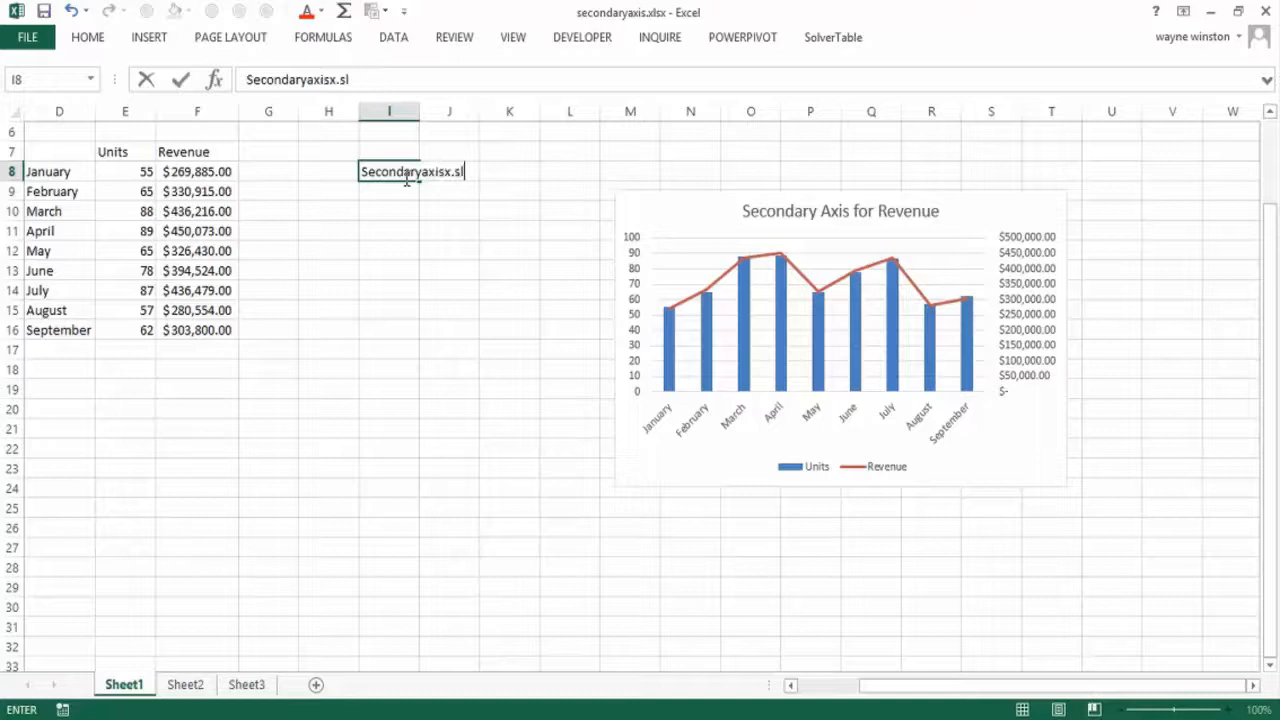
key("Backspace")
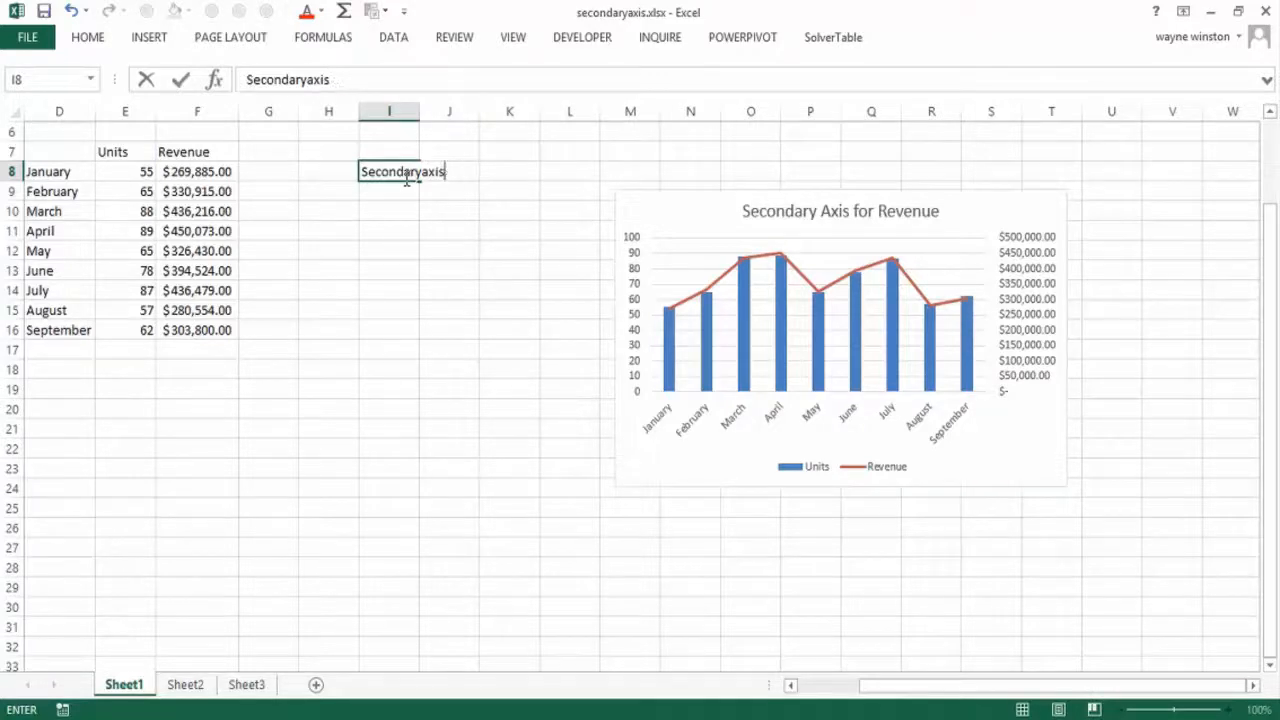
type(".xlsx")
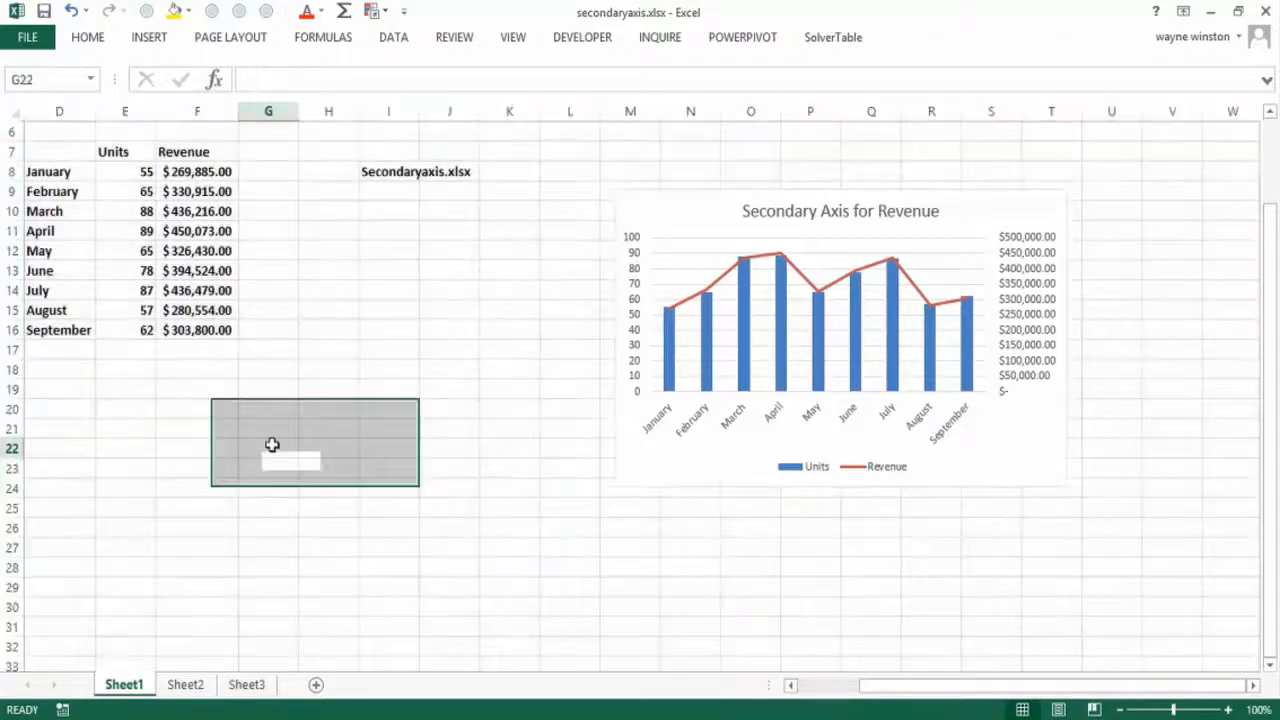
Insert a Clustered Column - Line combo chart of the month, Units and Revenue data
left_click(60, 152)
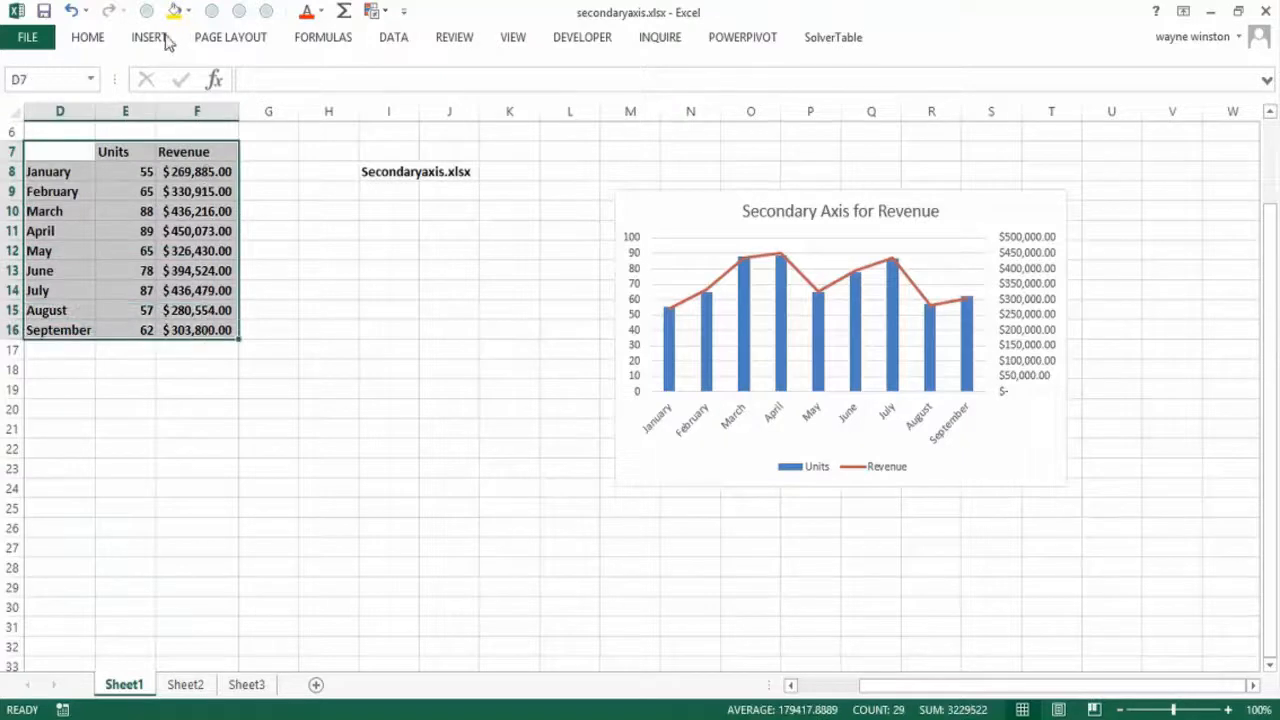
left_click(156, 36)
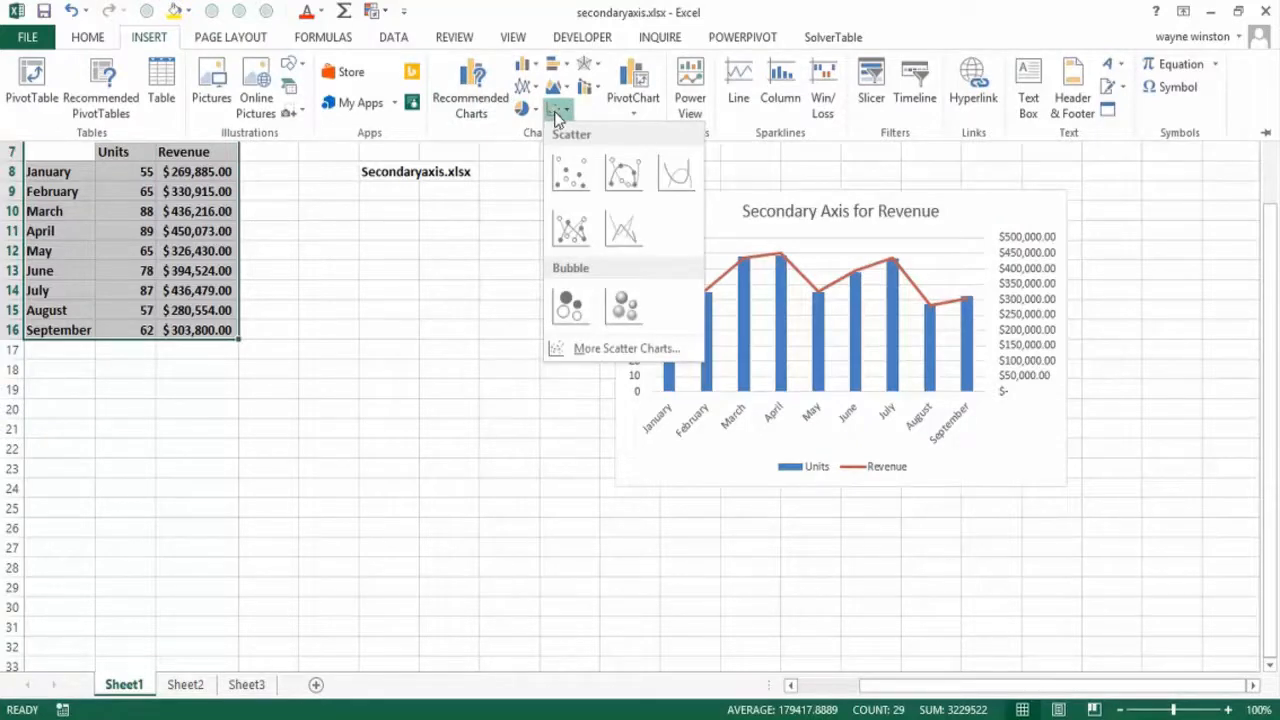
mouse_move(584, 110)
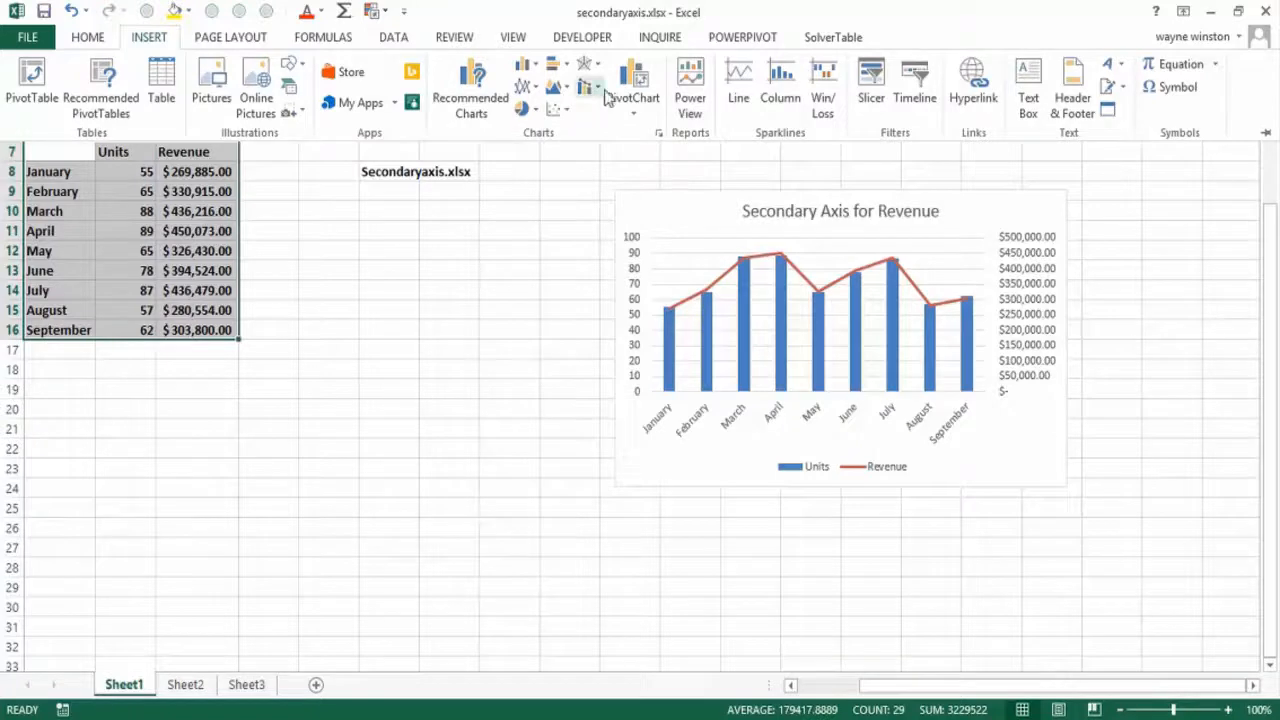
left_click(560, 84)
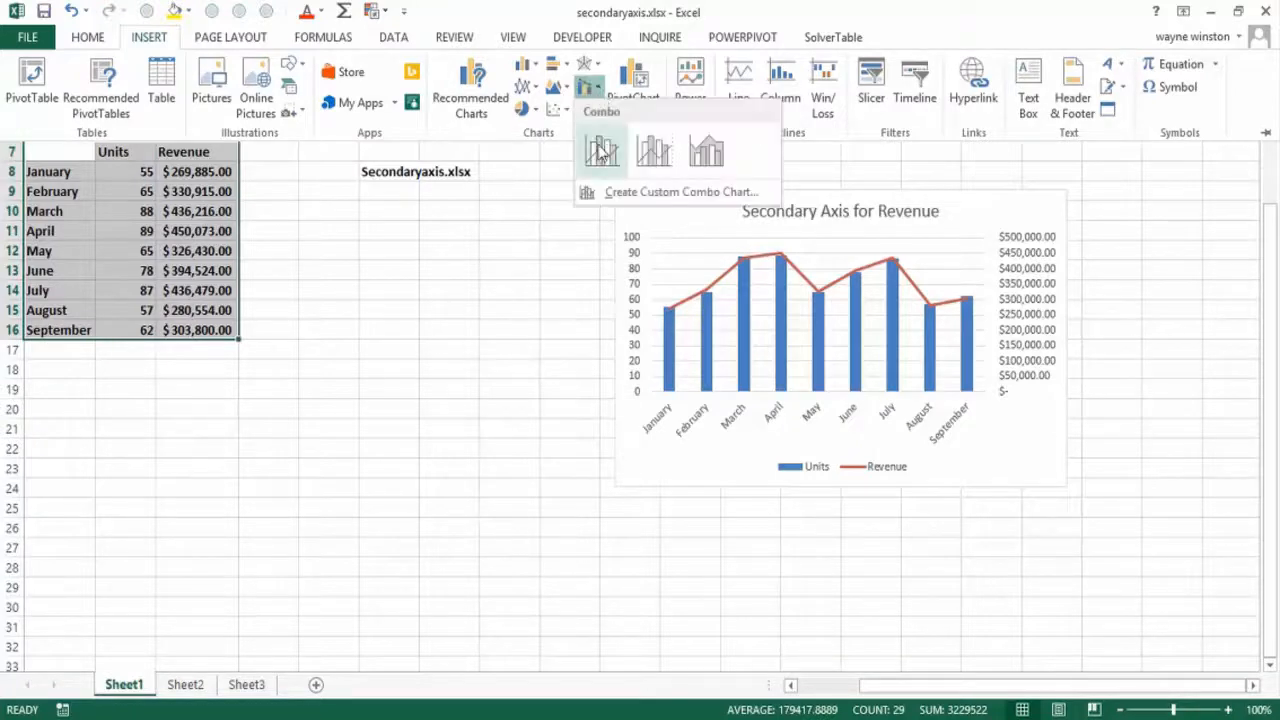
mouse_move(600, 150)
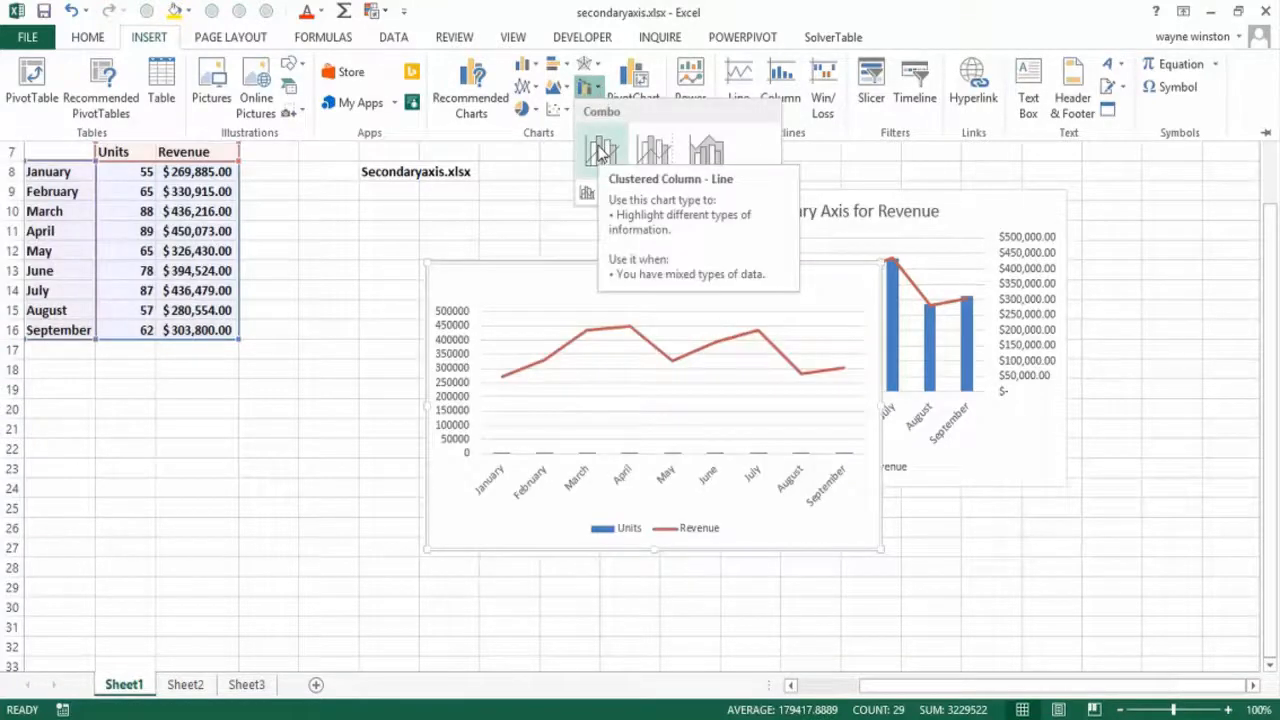
left_click(600, 150)
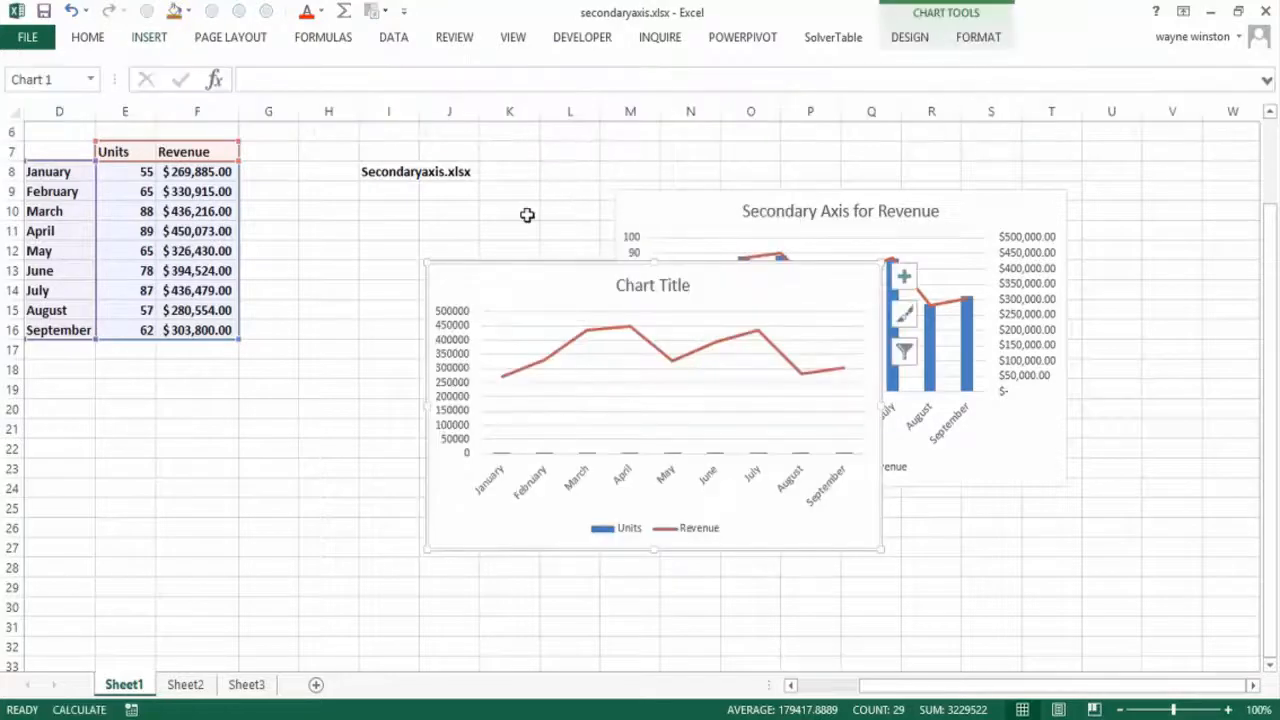
mouse_move(892, 412)
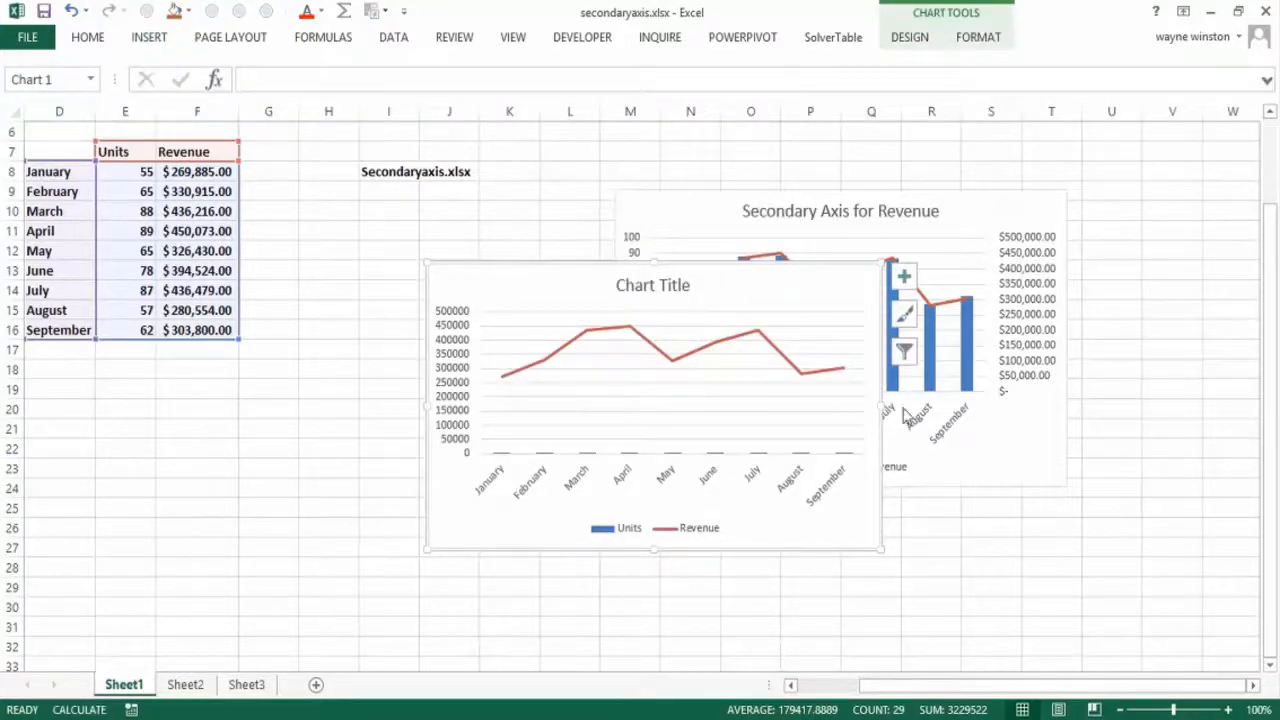
mouse_move(576, 472)
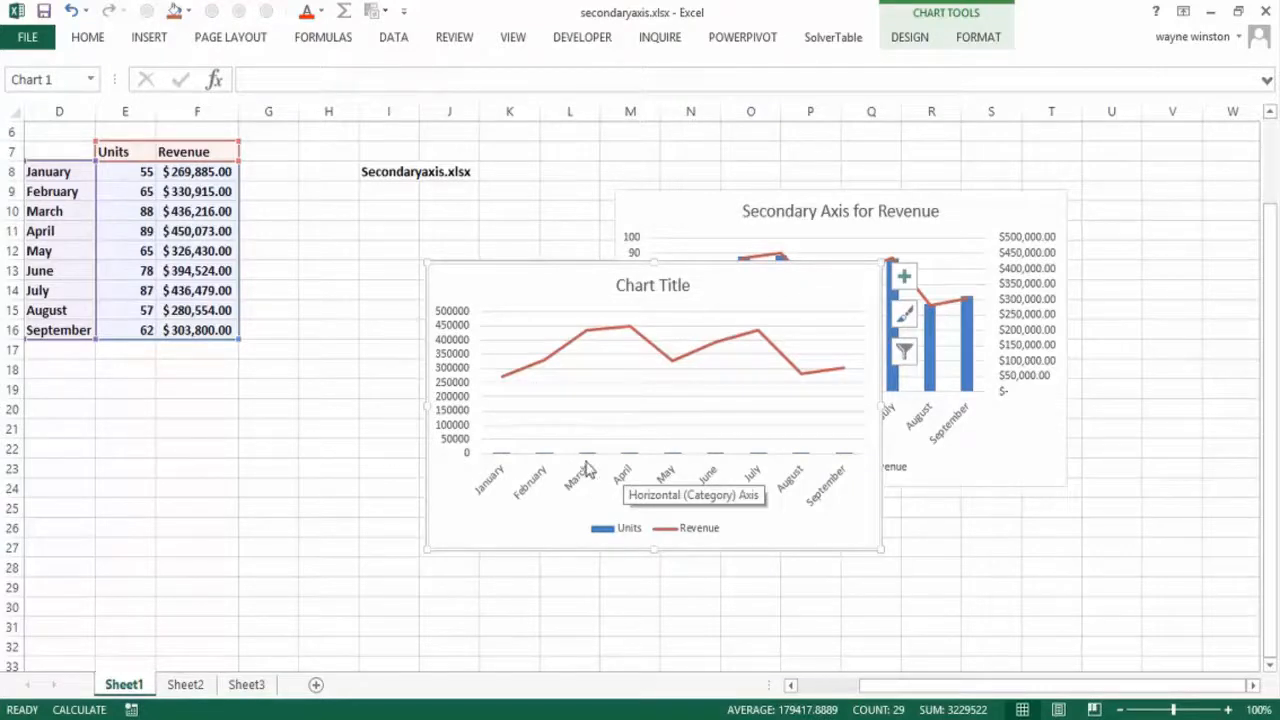
mouse_move(588, 432)
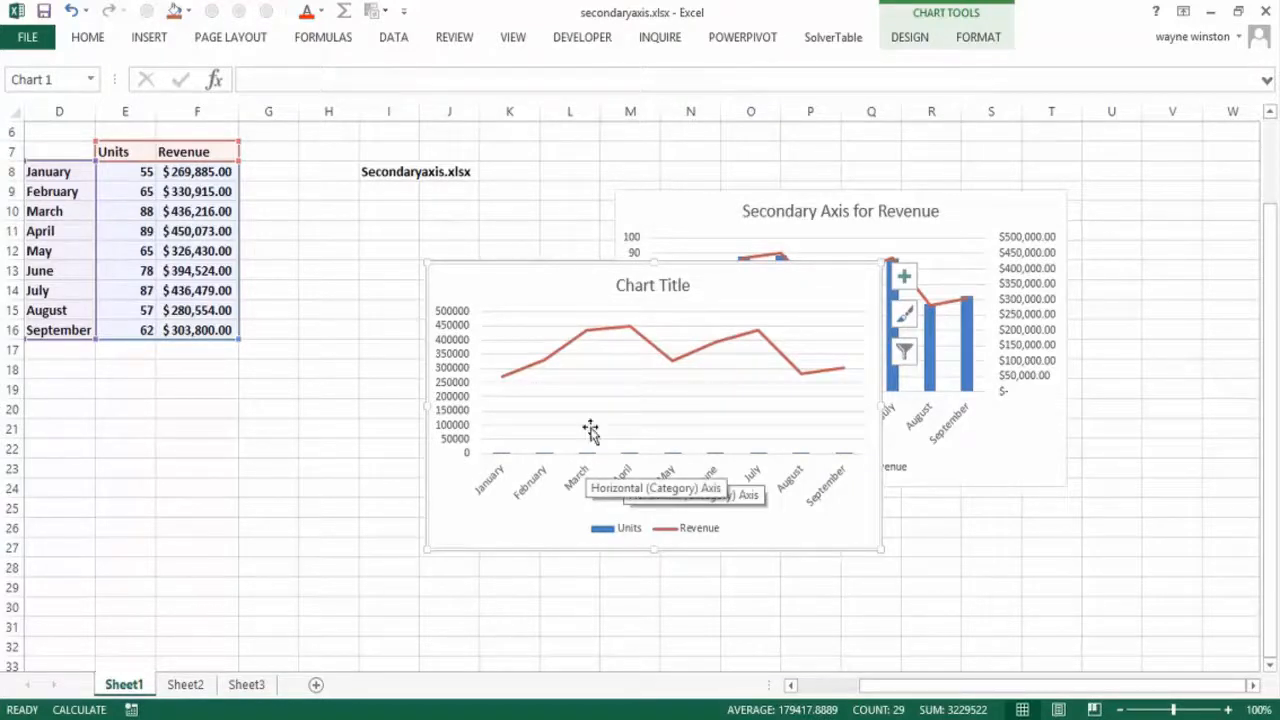
mouse_move(578, 472)
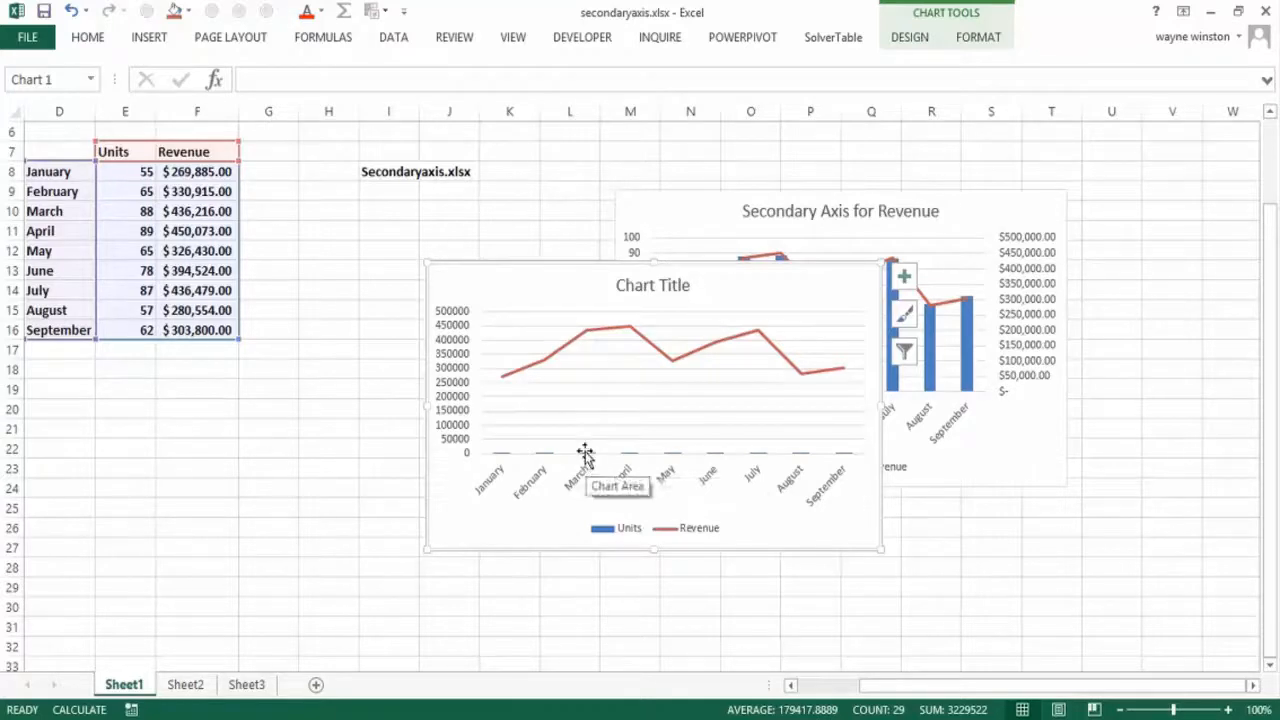
Via Change Chart Type, plot the Units series on the secondary axis and apply
right_click(580, 450)
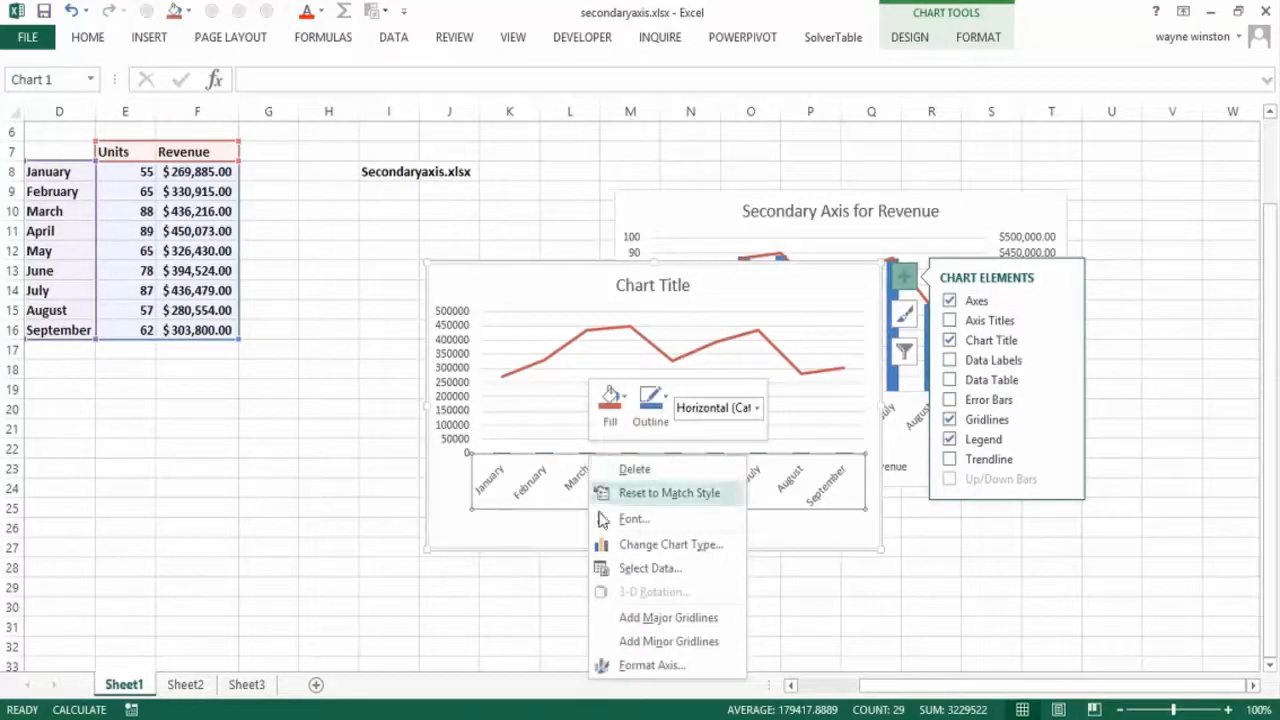
mouse_move(670, 544)
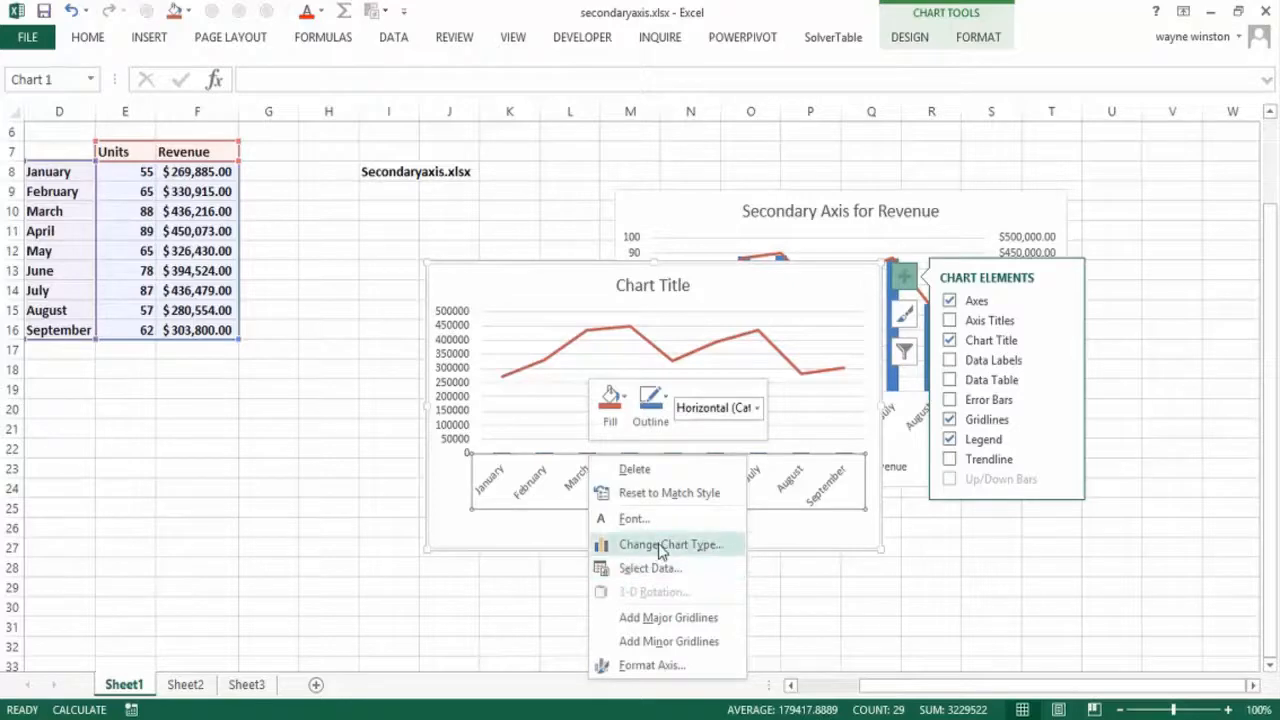
left_click(670, 544)
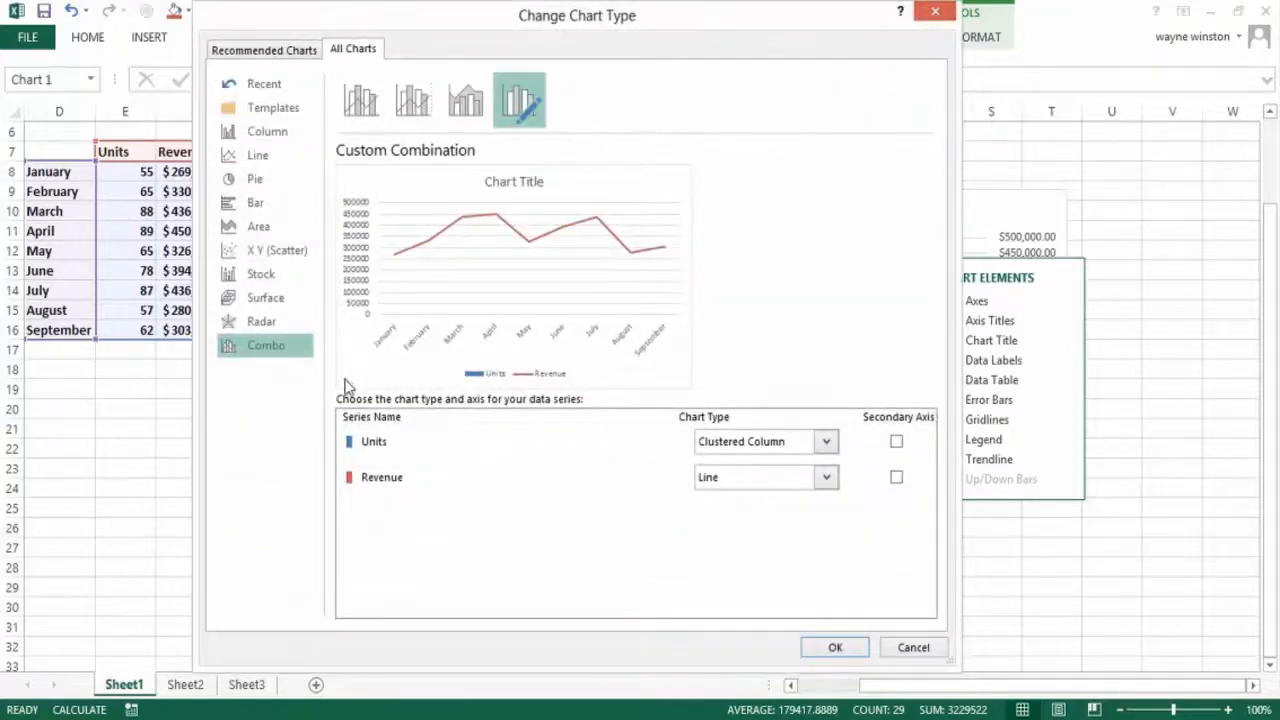
mouse_move(604, 424)
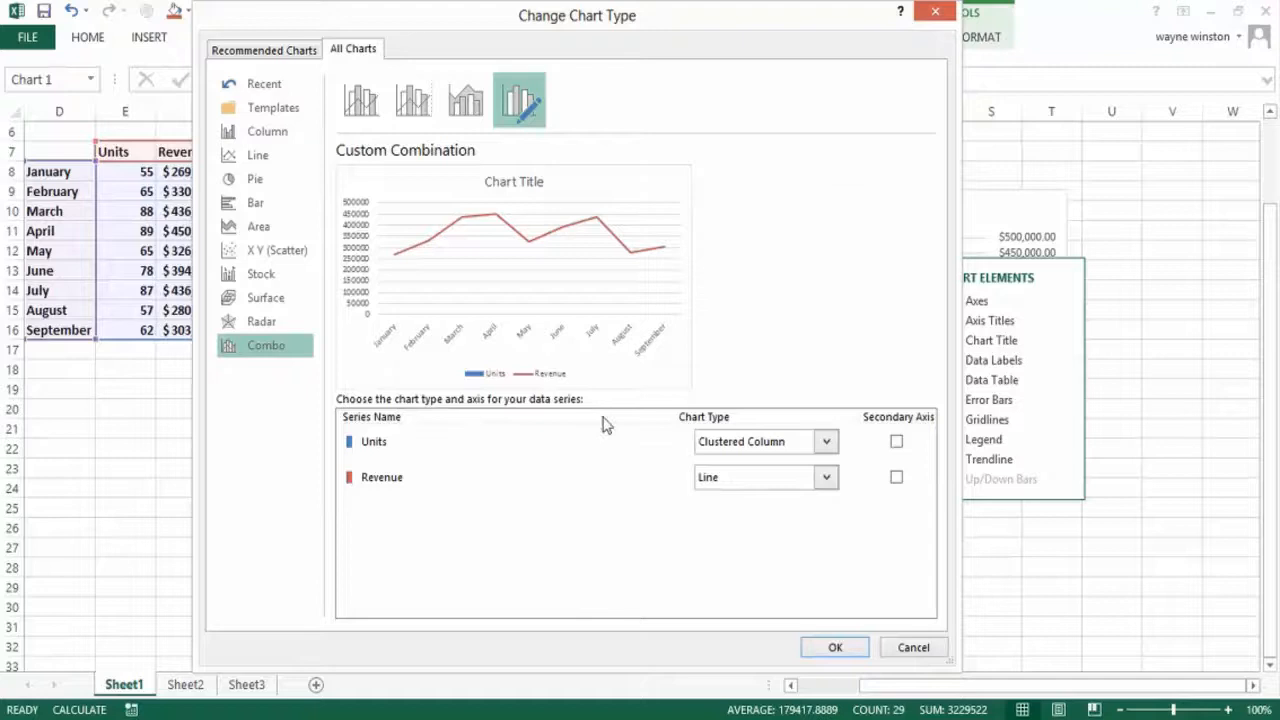
mouse_move(892, 444)
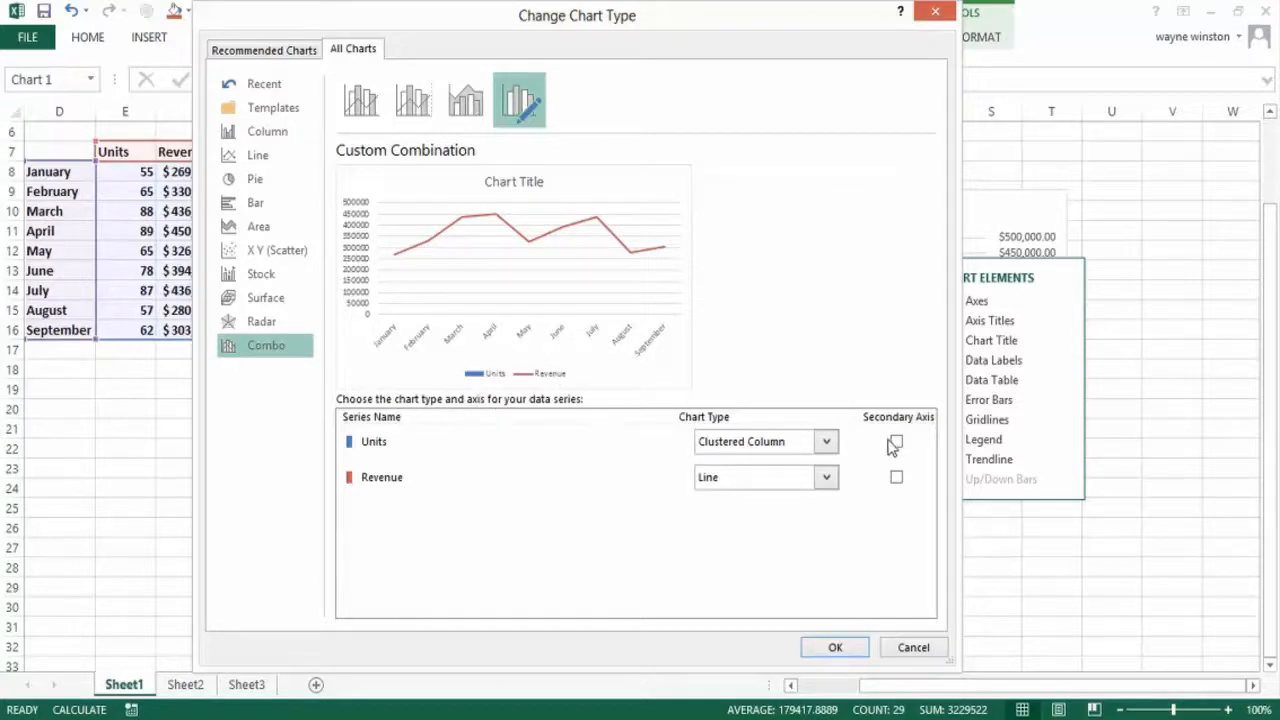
mouse_move(896, 444)
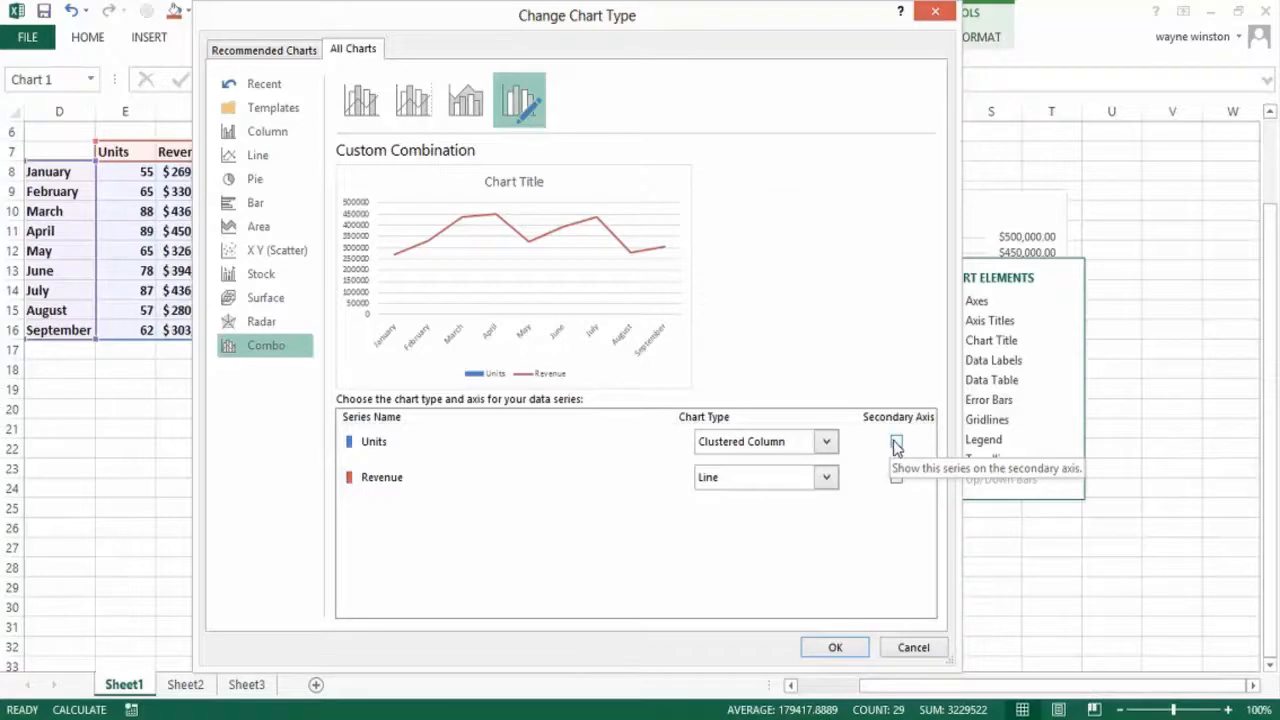
mouse_move(542, 390)
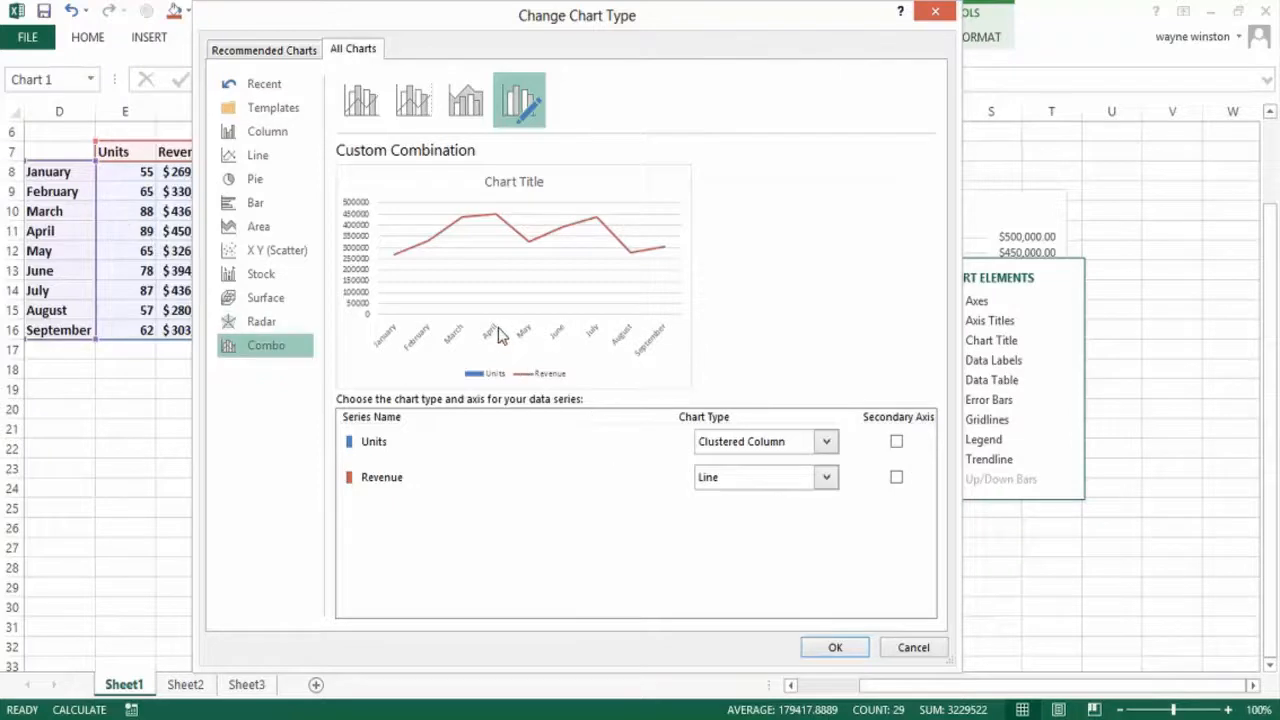
mouse_move(460, 322)
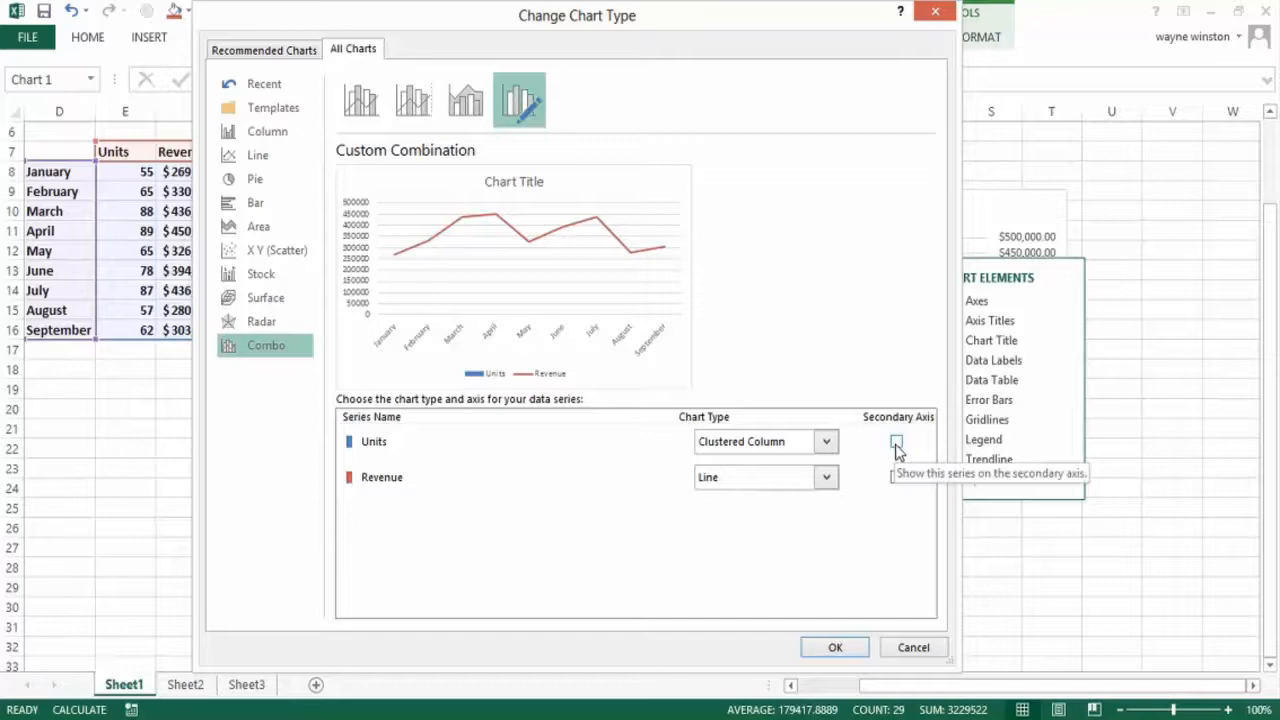
left_click(896, 442)
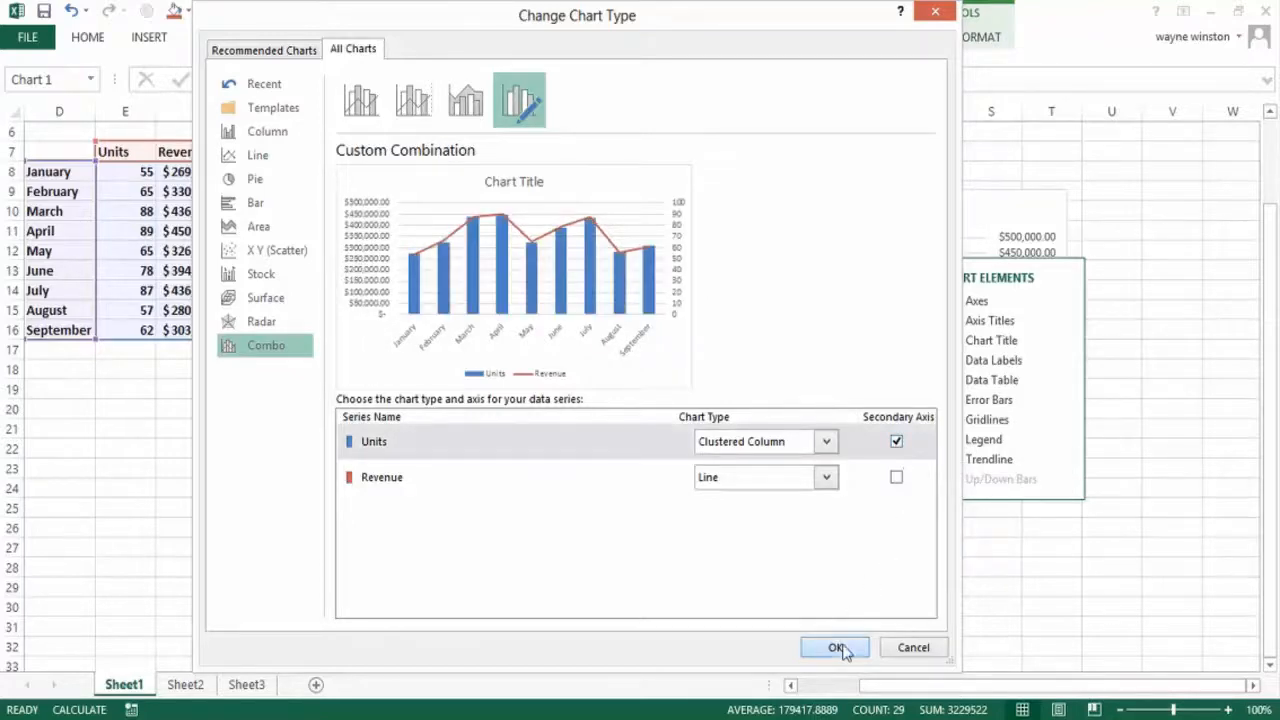
left_click(832, 648)
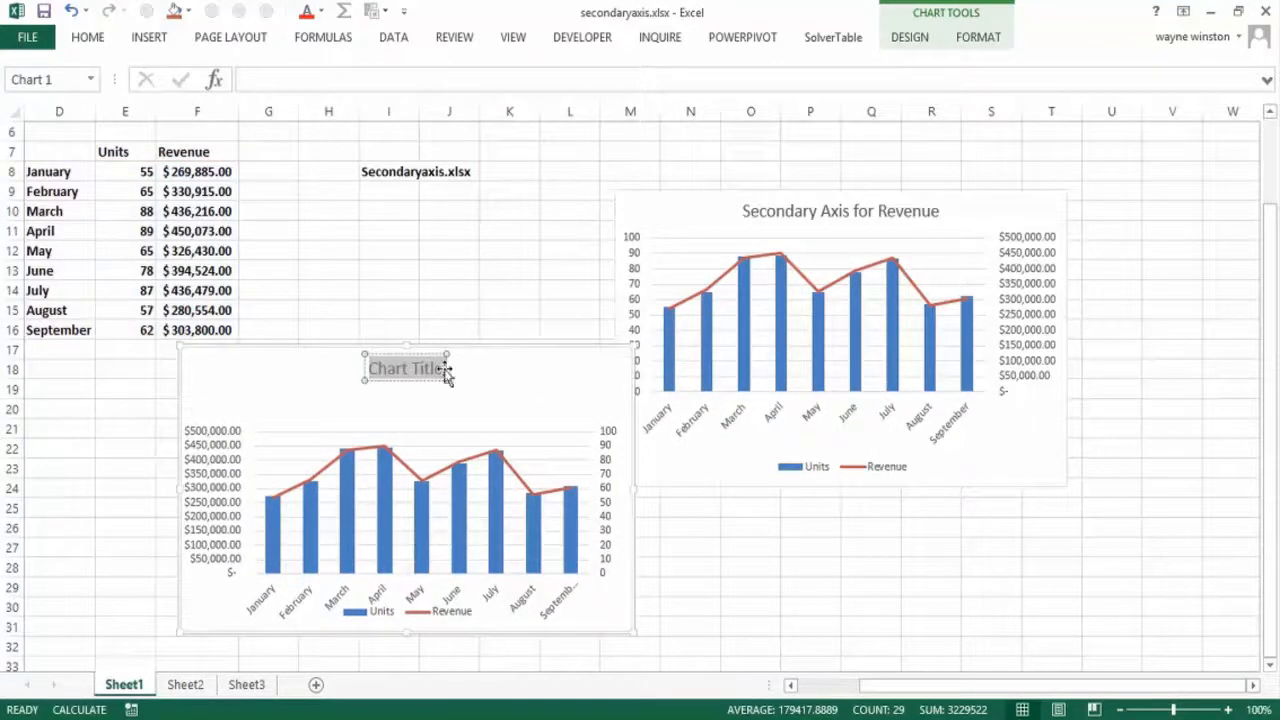
Title the Units and Revenue combo chart sales and deselect it
left_click(448, 270)
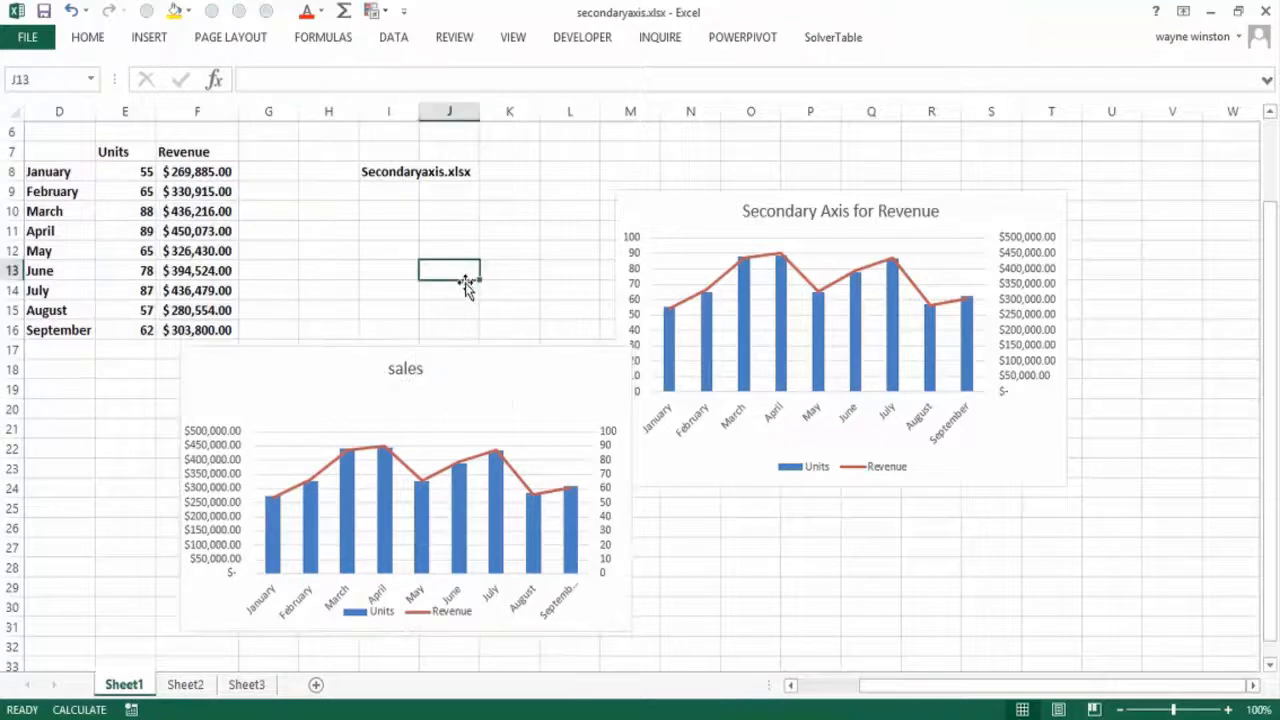
mouse_move(604, 580)
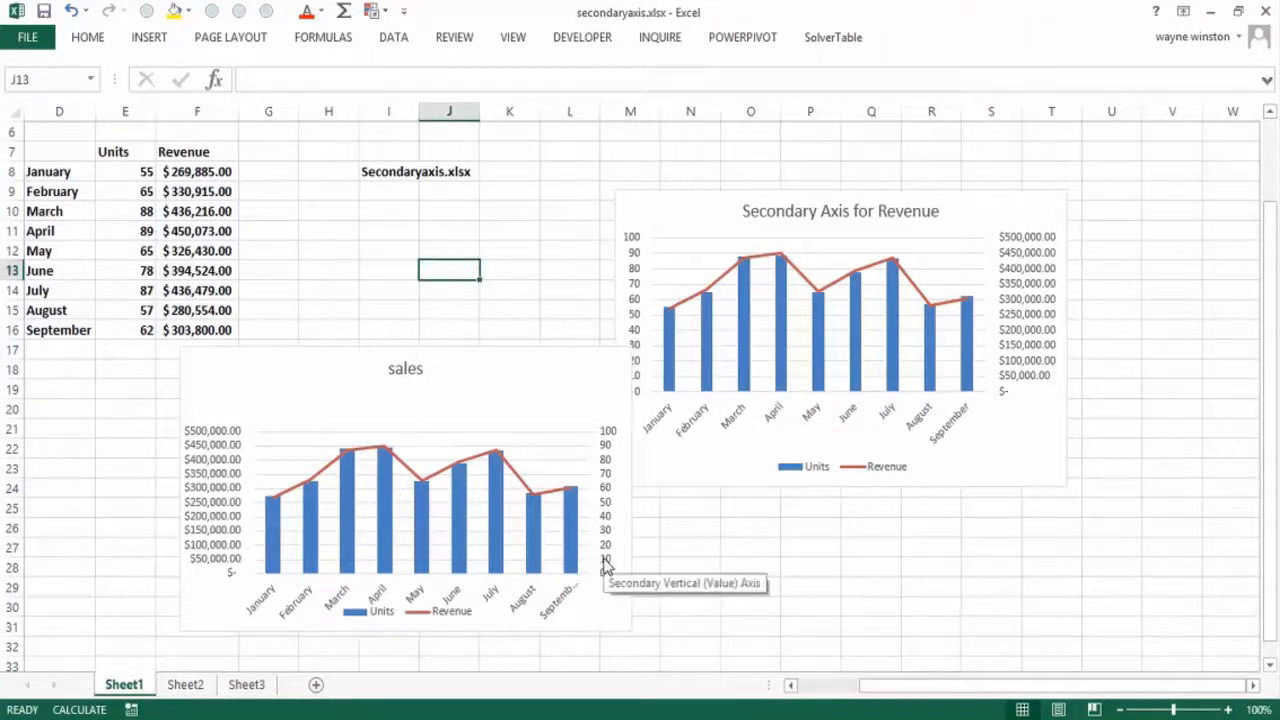
mouse_move(550, 542)
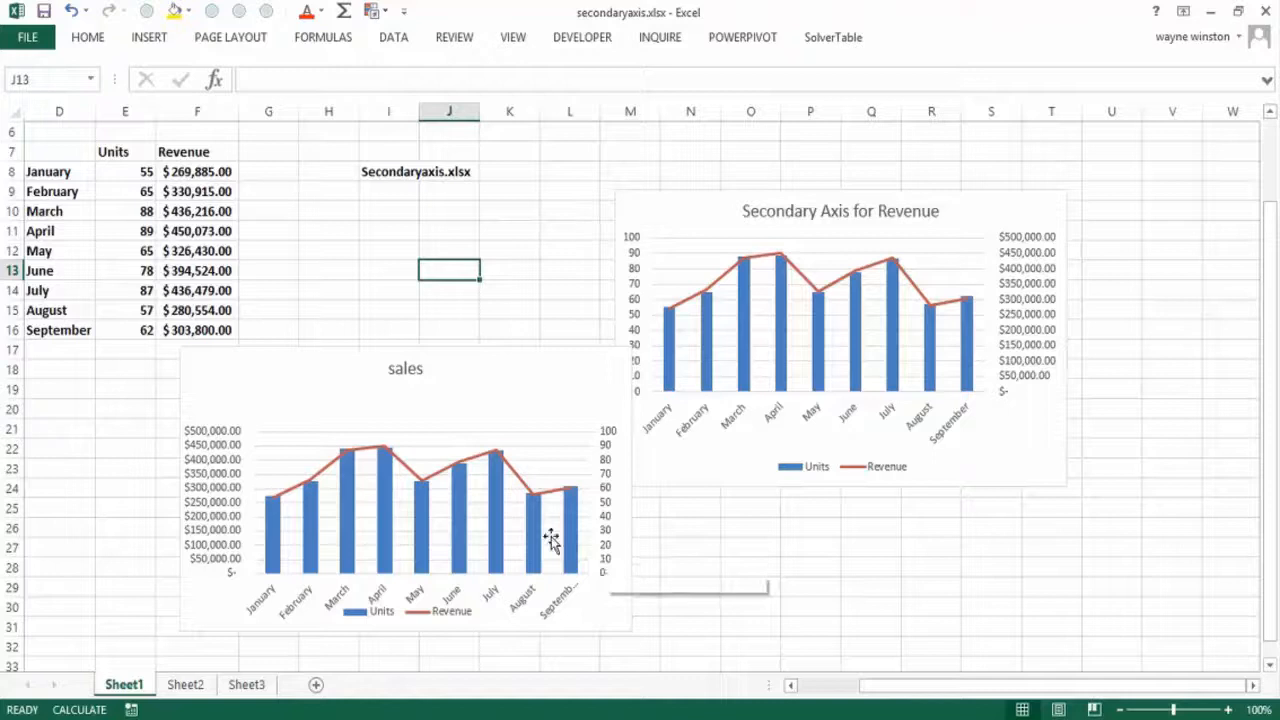
mouse_move(288, 472)
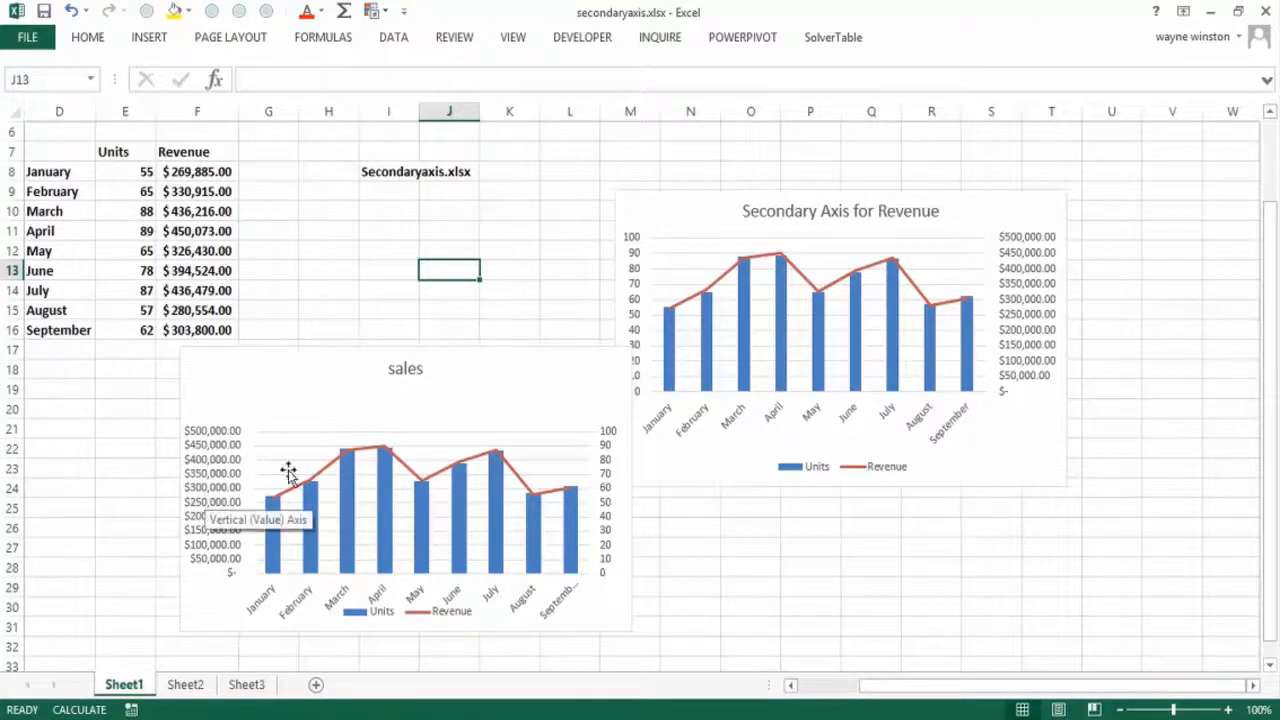
mouse_move(604, 556)
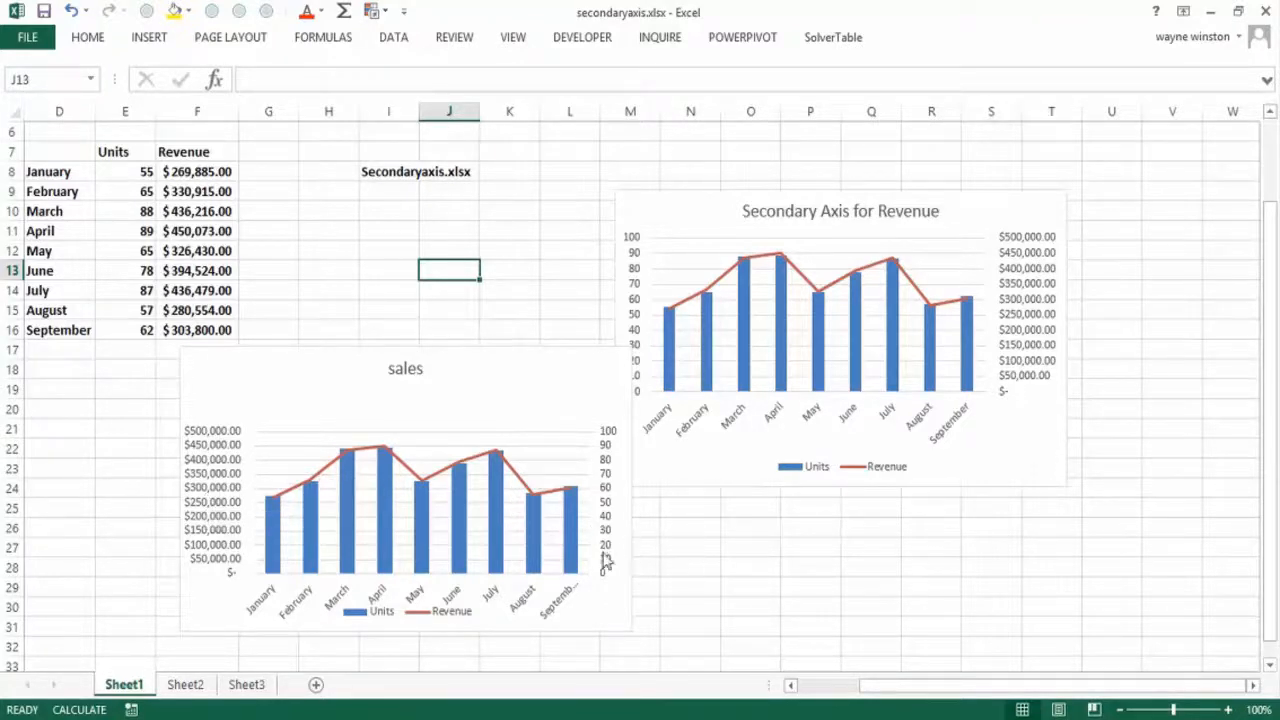
mouse_move(316, 508)
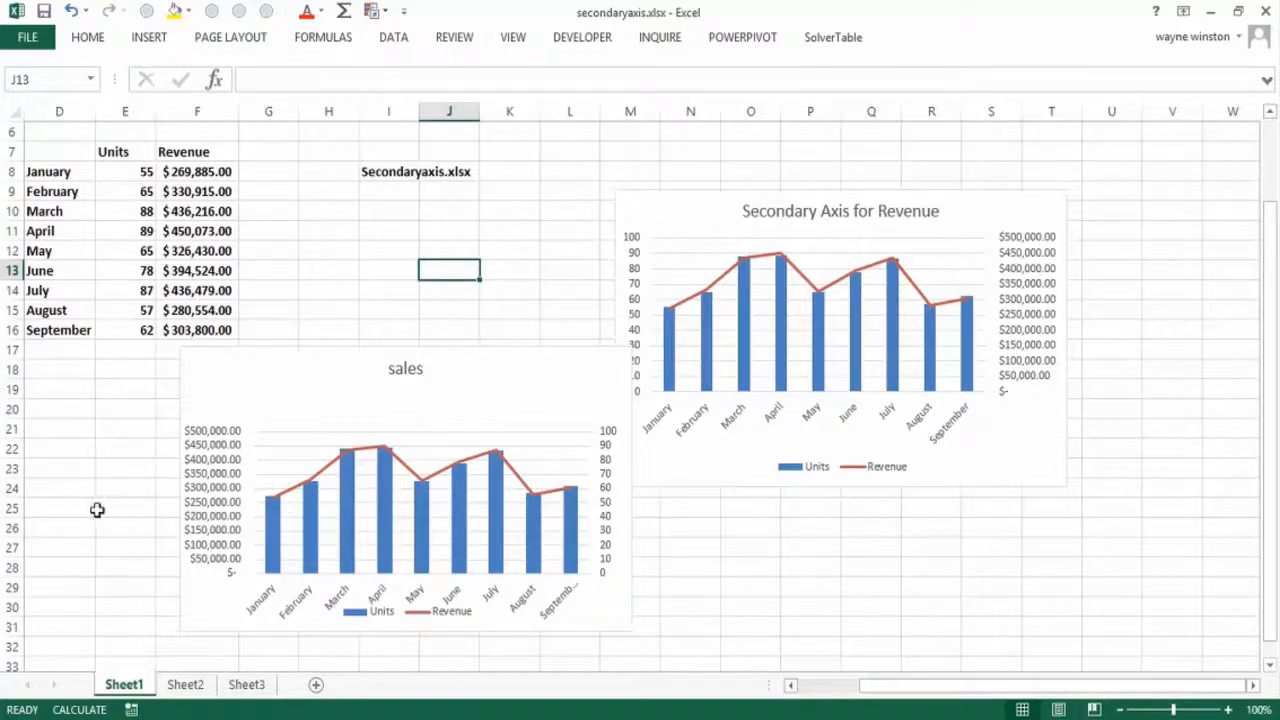
mouse_move(136, 436)
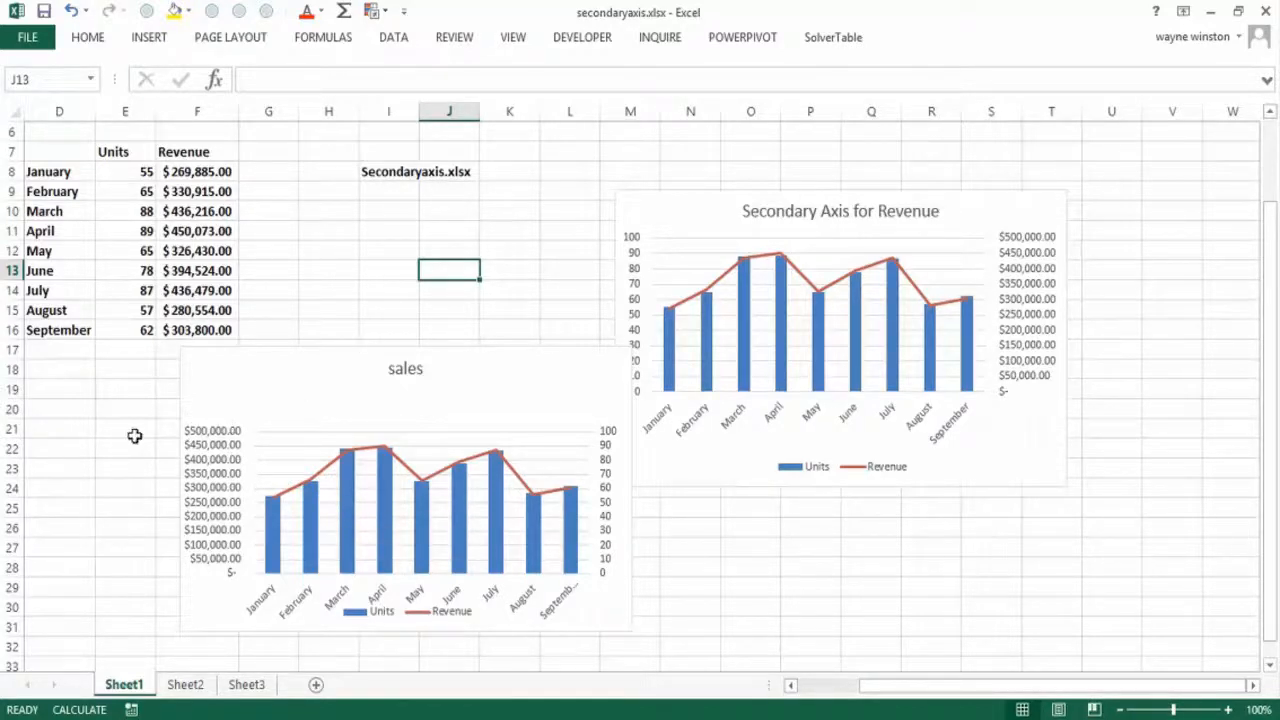
left_click(124, 452)
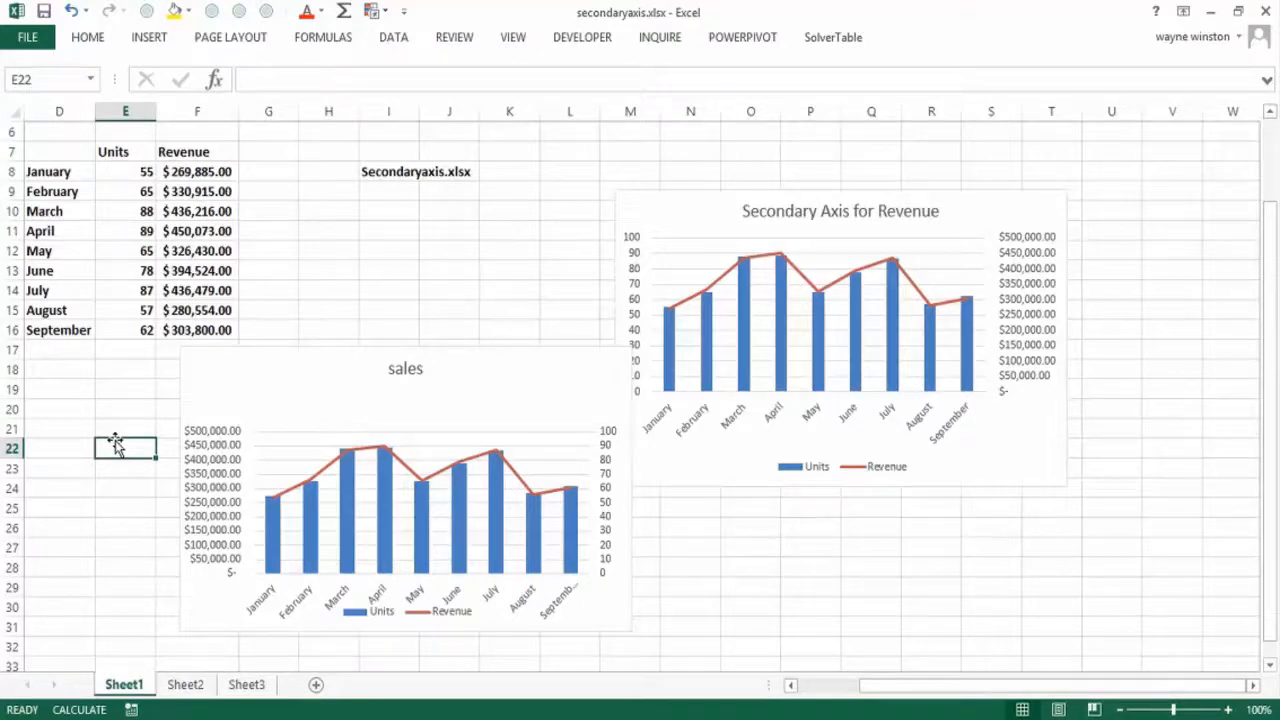
mouse_move(78, 172)
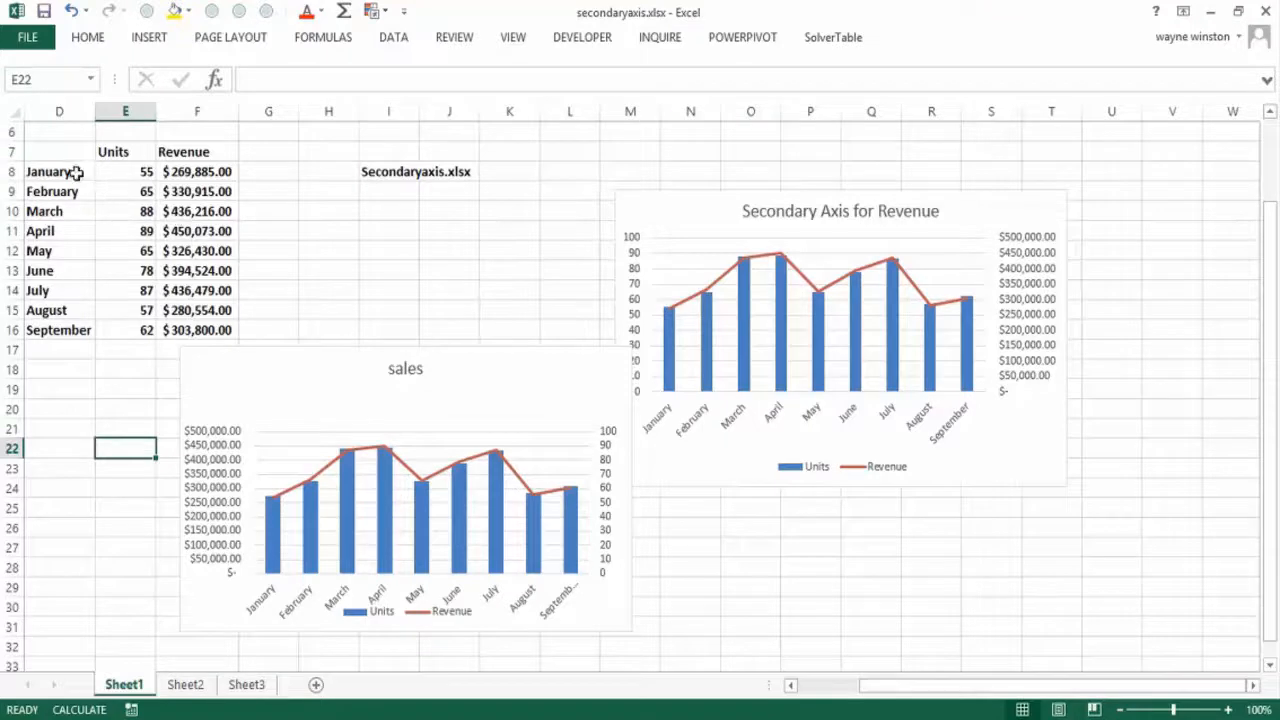
Insert a line chart of the month, Units and Revenue table
left_click_drag(60, 152, 196, 330)
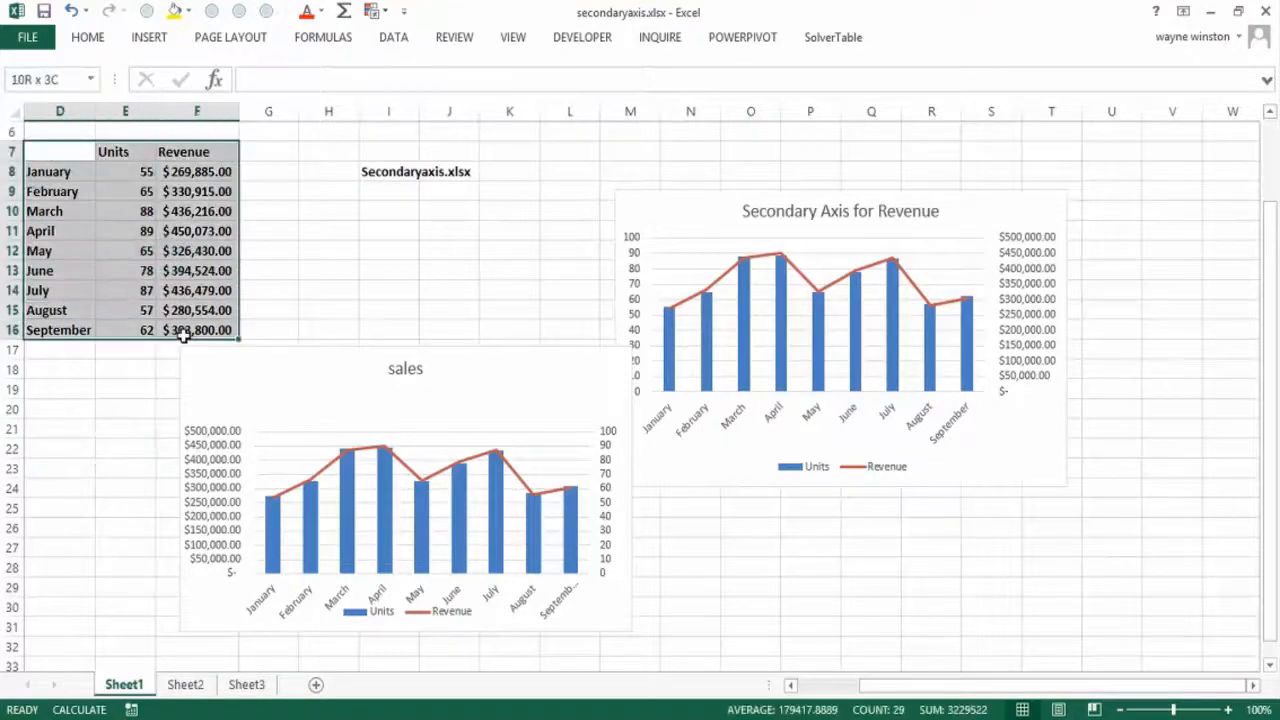
left_click(148, 36)
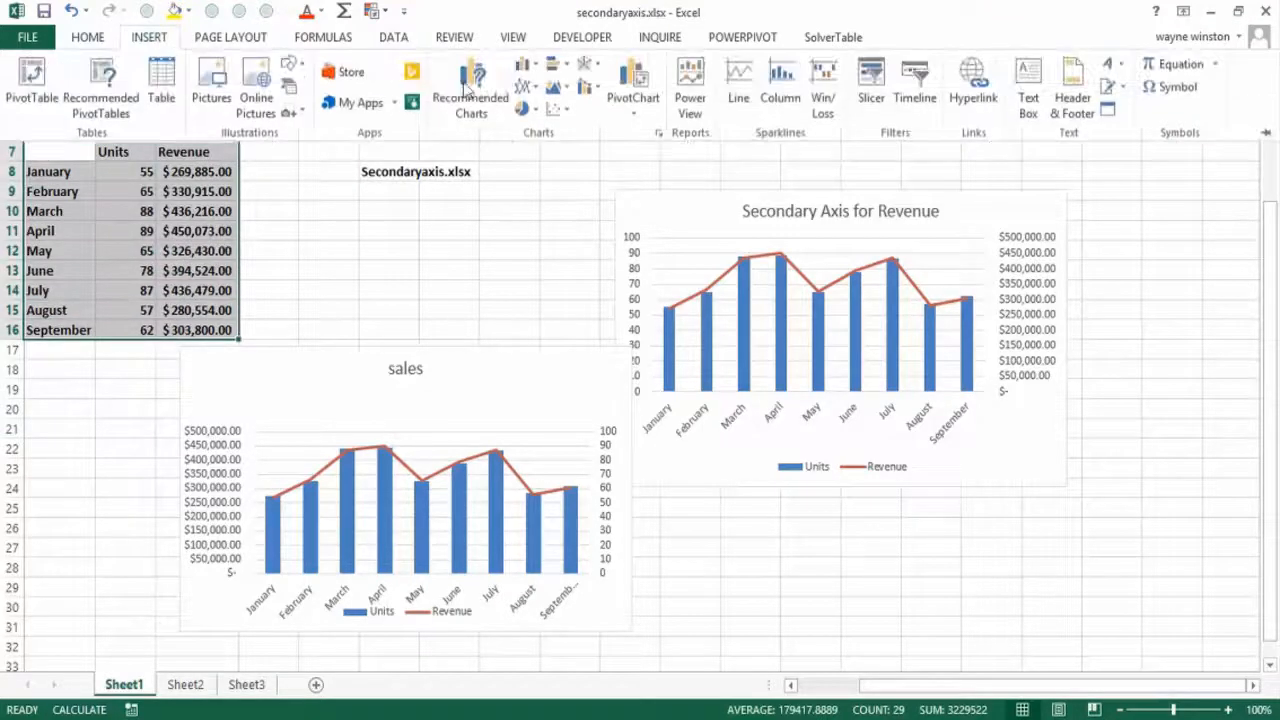
left_click(588, 84)
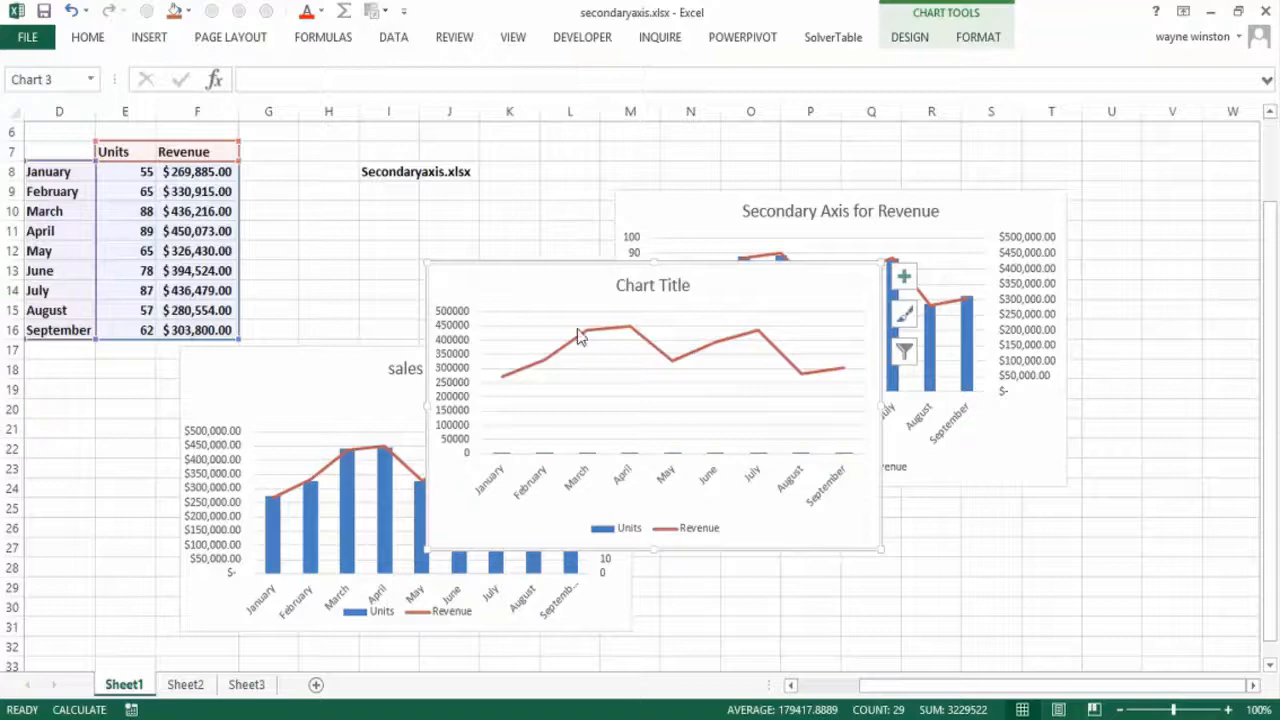
Review the Revenue series chart type options for Units, then close the dialog unchanged
right_click(580, 336)
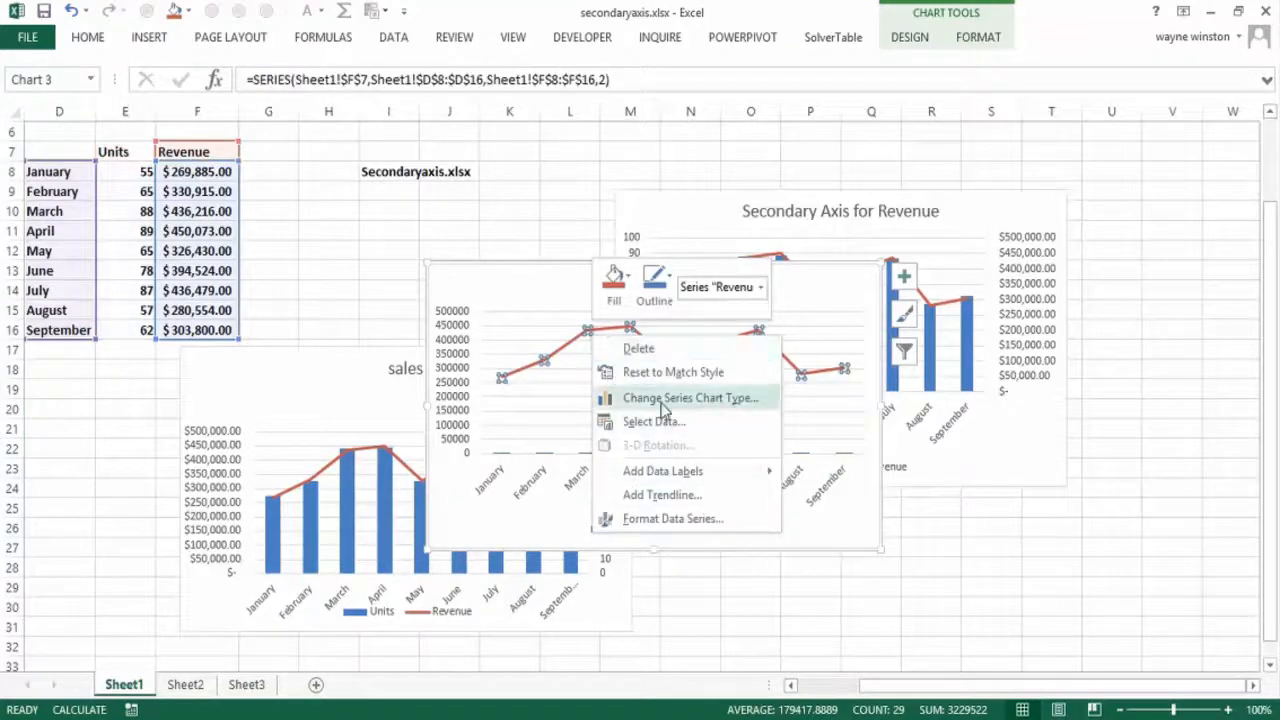
left_click(690, 396)
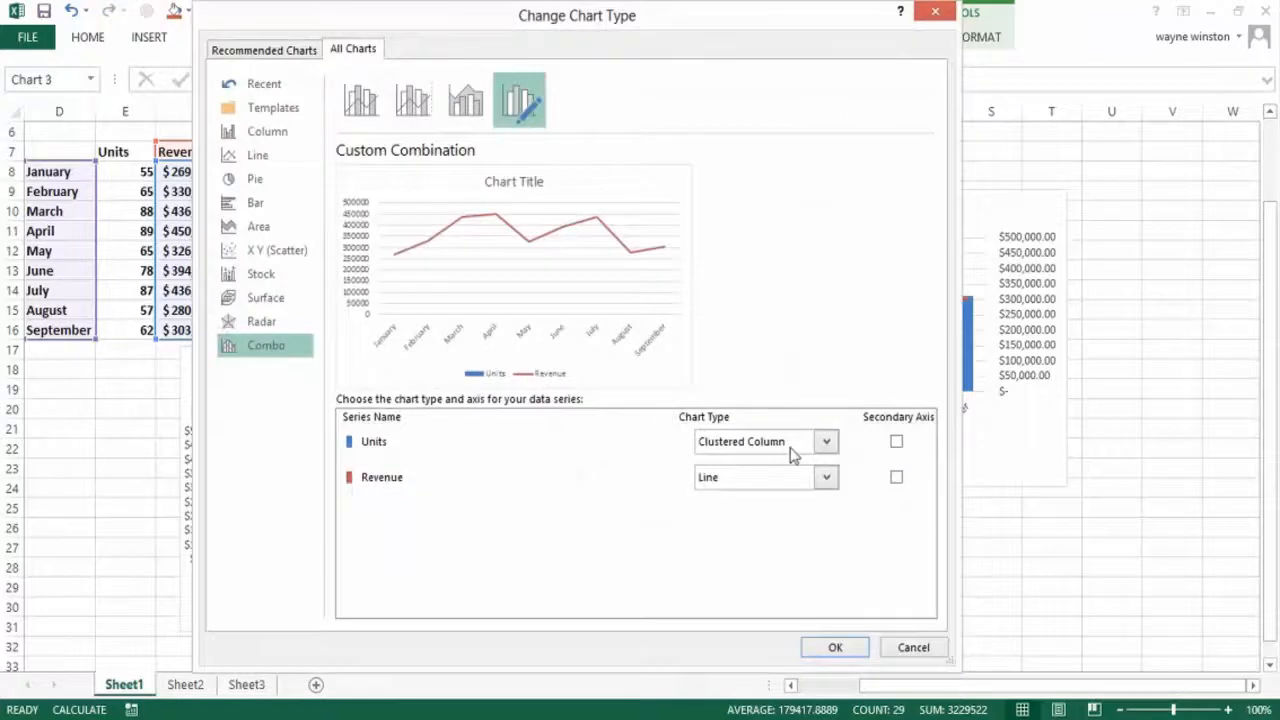
mouse_move(828, 444)
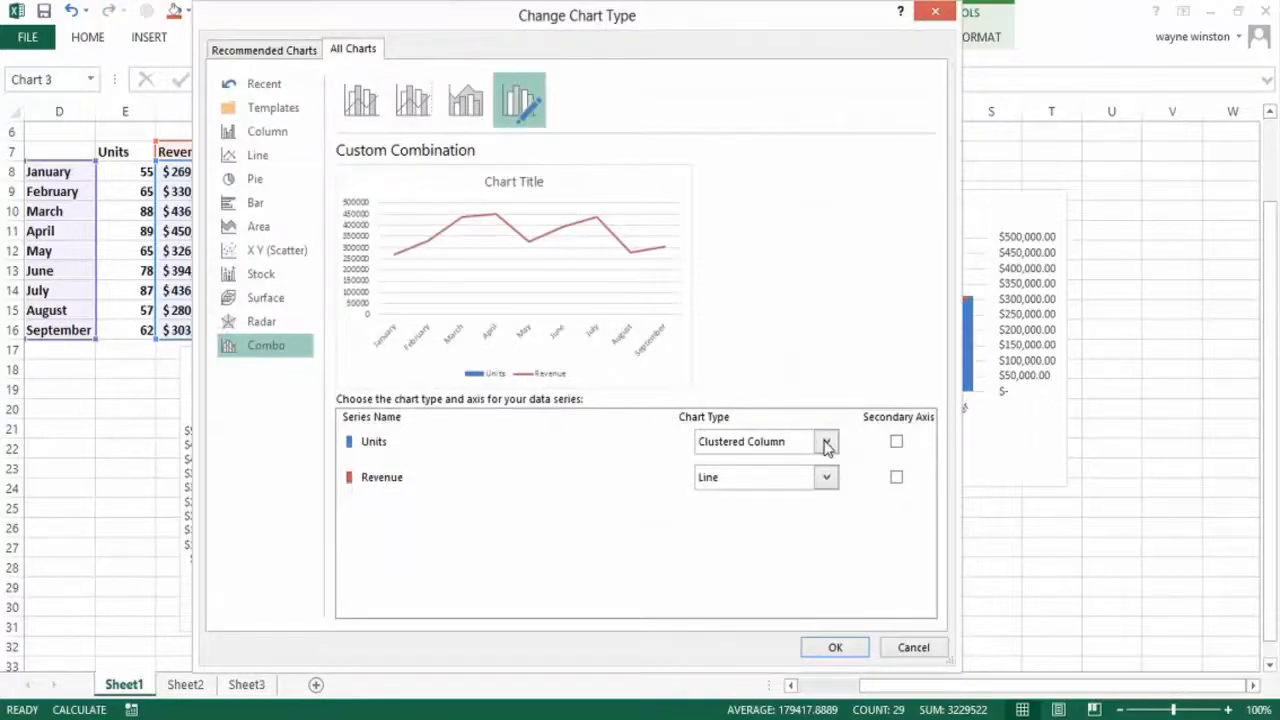
left_click(826, 442)
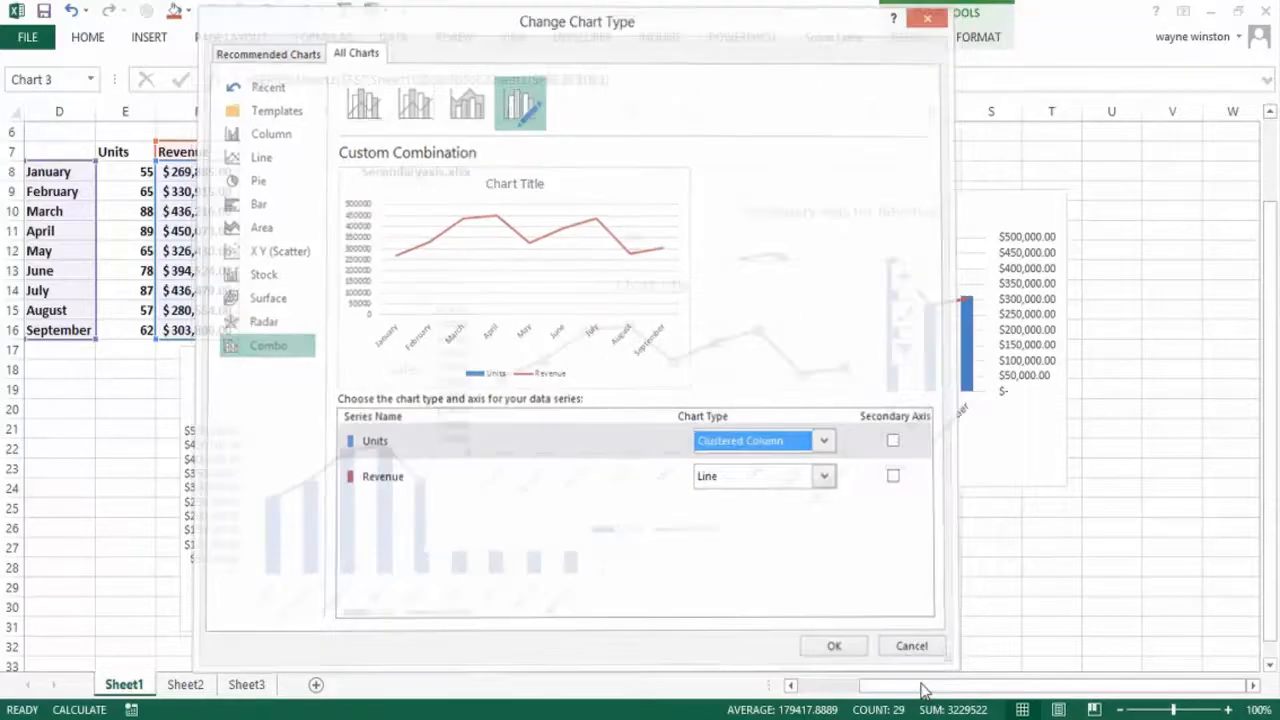
left_click(832, 644)
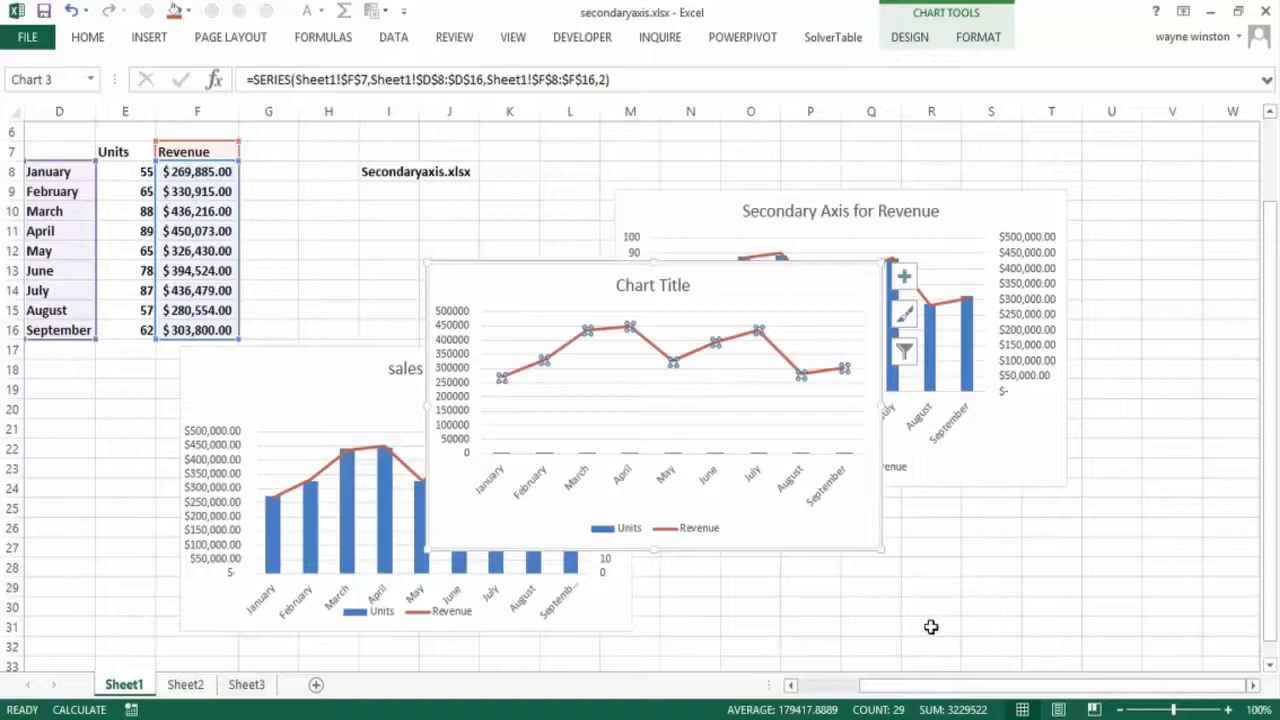